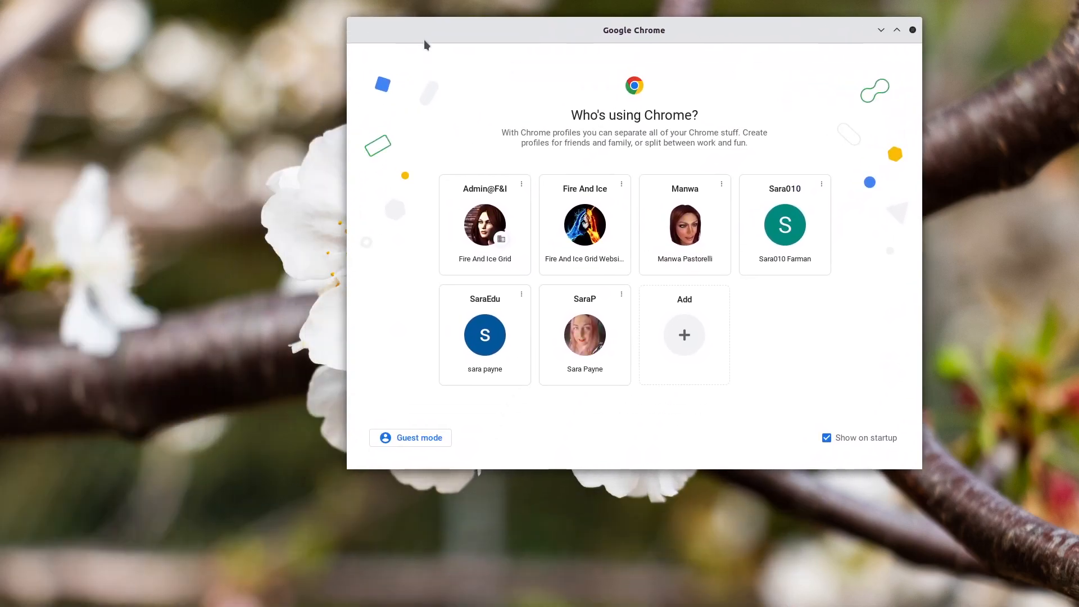
Launch Chrome with a browser profile to reach the VS Code download page.
{"action": "left_click", "coordinate": [584, 335]}
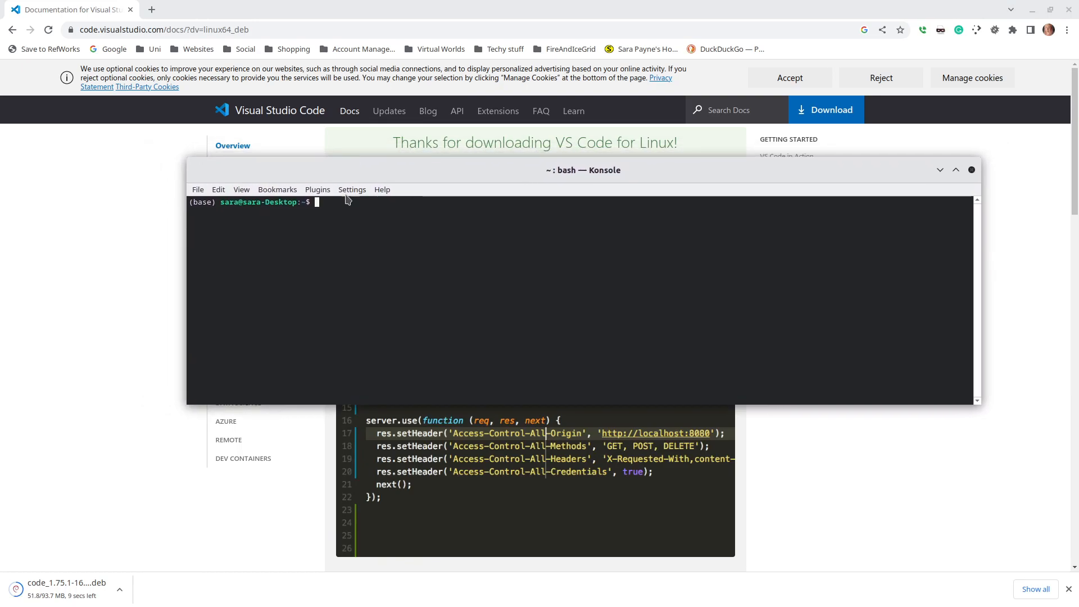
{"action": "mouse_move", "coordinate": [428, 248]}
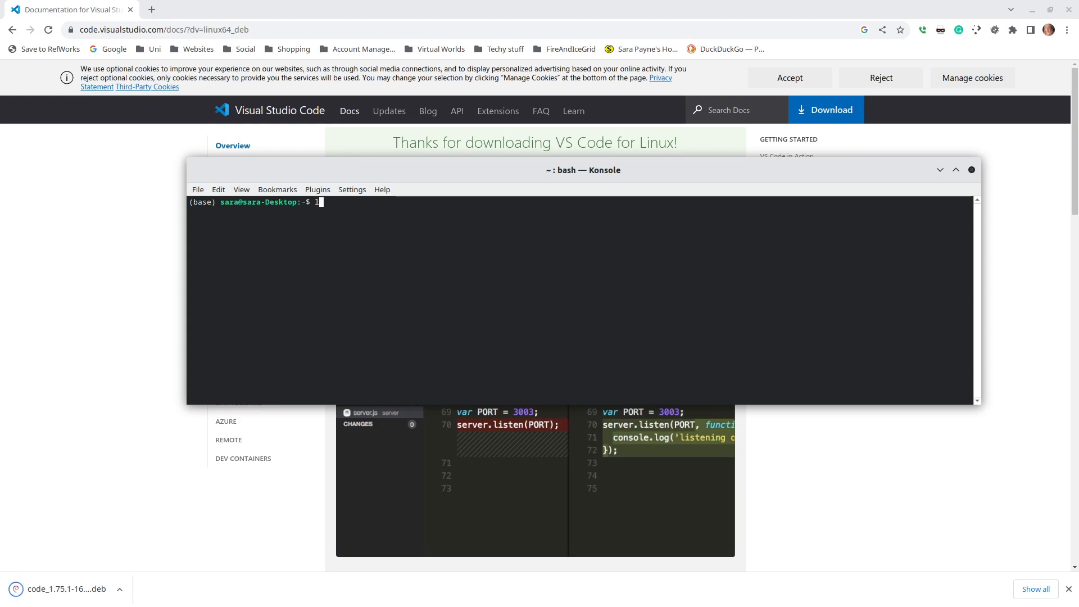
In Konsole, cd into Downloads and sudo apt install the code_1.75.1 amd64 .deb package.
{"action": "type", "text": "cd Download"}
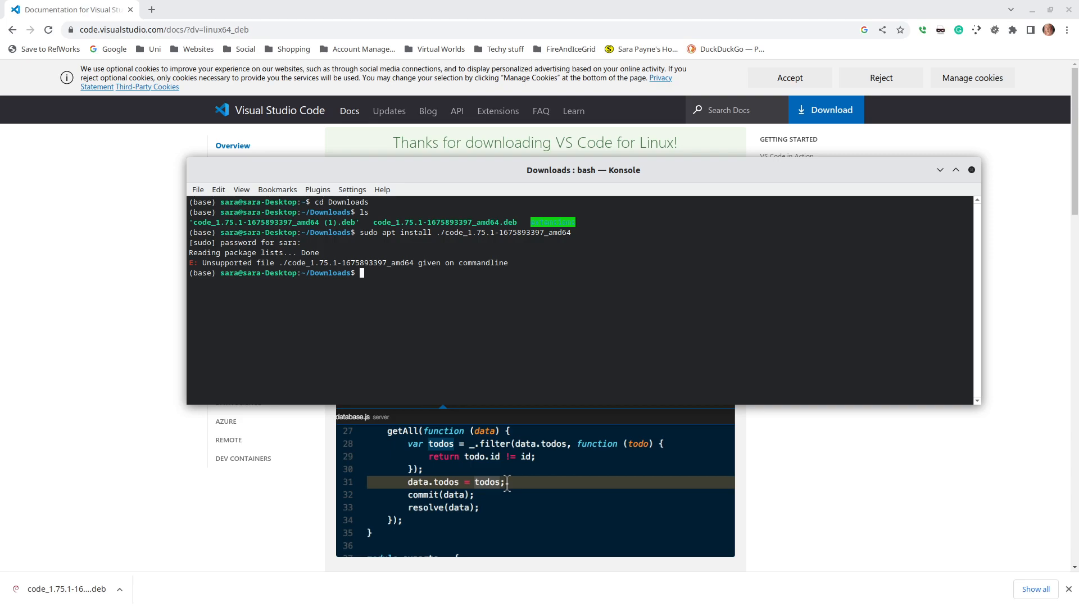
{"action": "type", "text": "sudo apt install ./code_1.75.1-1675893397_amd64"}
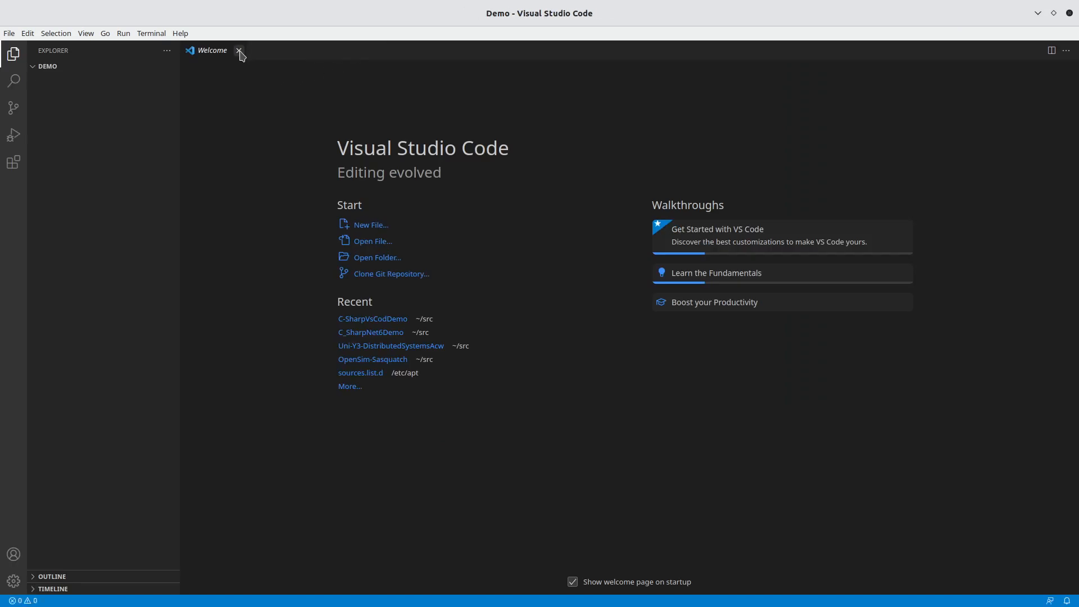
Close the Welcome tab and open the src/Demo folder as the workspace.
{"action": "left_click", "coordinate": [238, 51]}
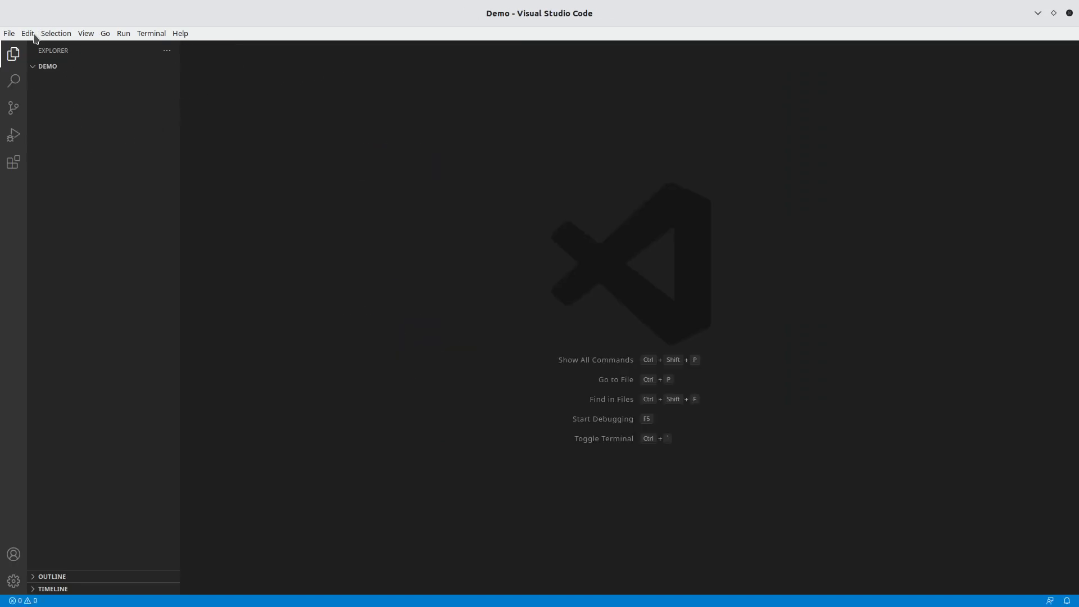
{"action": "left_click", "coordinate": [9, 33]}
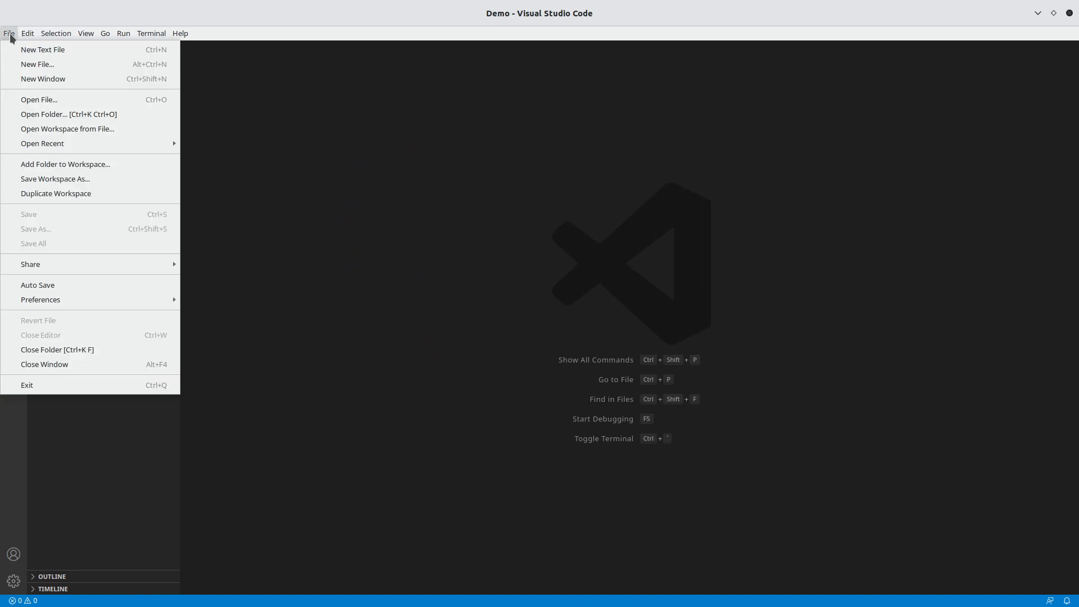
{"action": "left_click", "coordinate": [44, 115]}
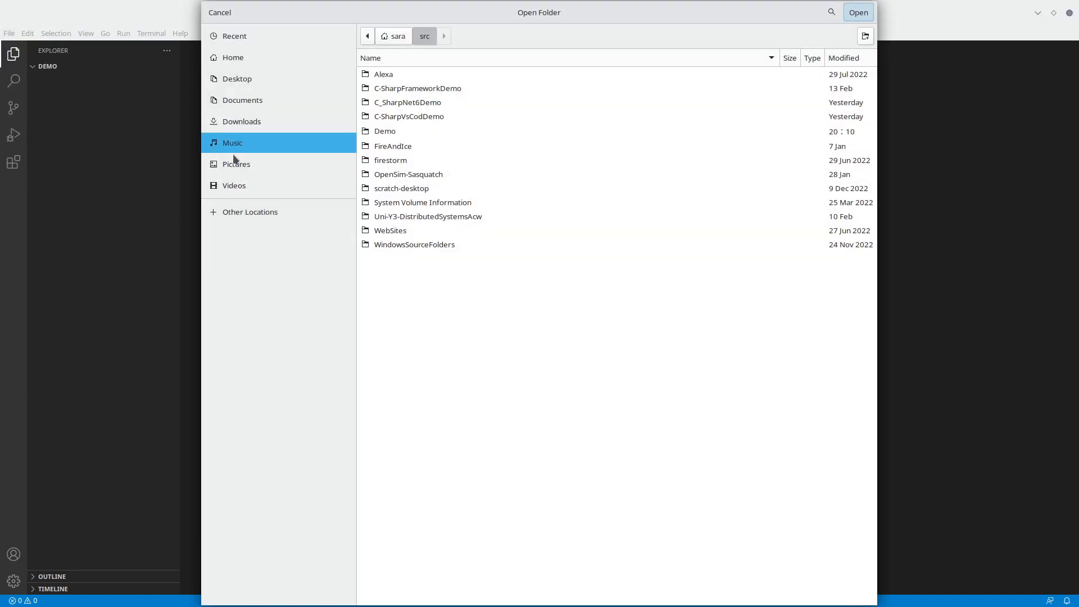
{"action": "left_click", "coordinate": [384, 131]}
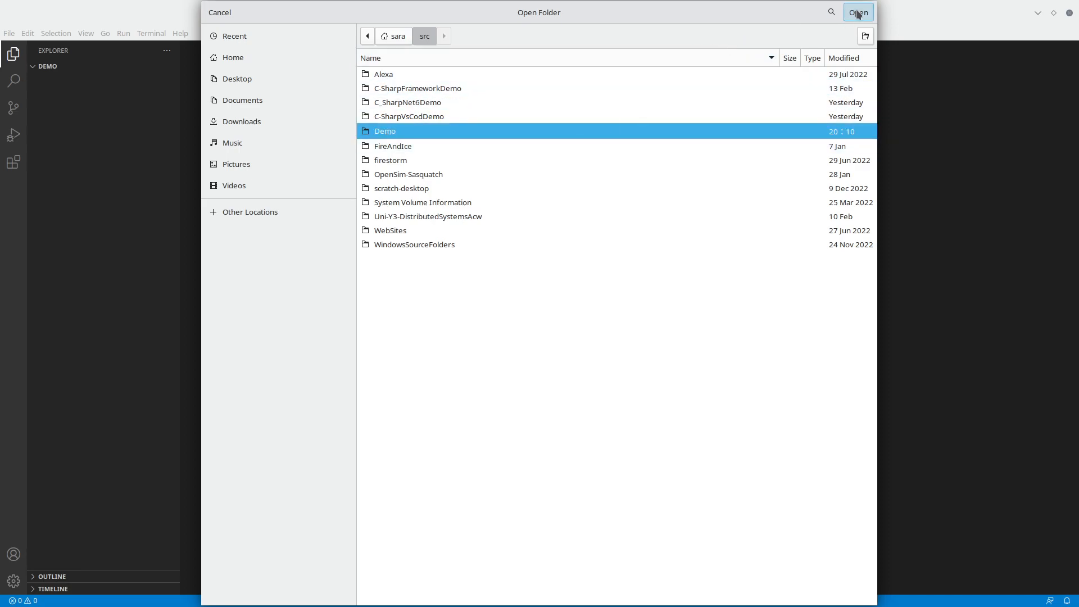
{"action": "left_click", "coordinate": [858, 12]}
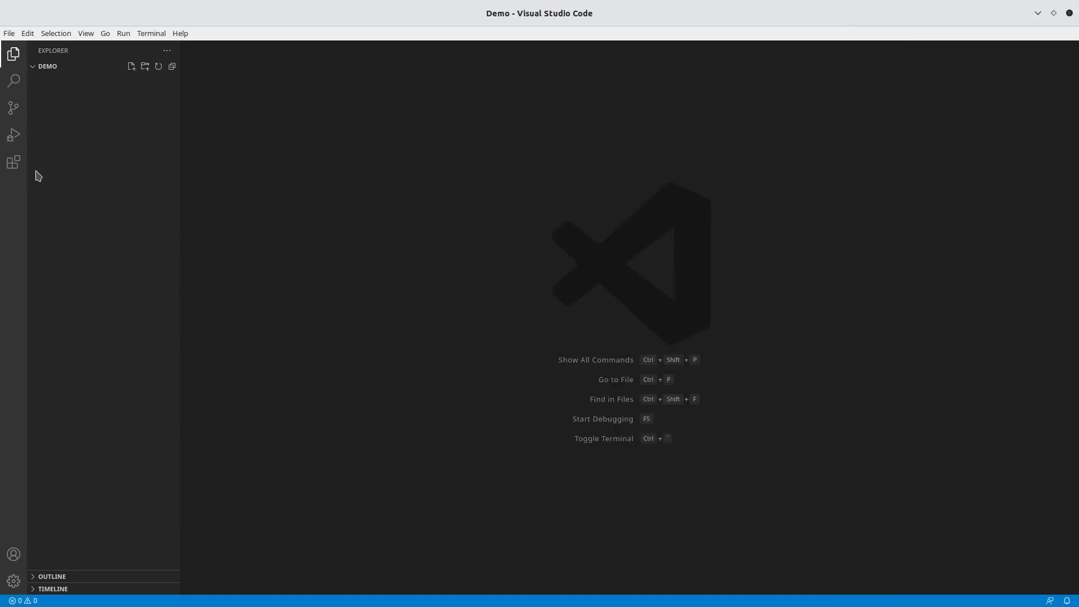
{"action": "mouse_move", "coordinate": [13, 163]}
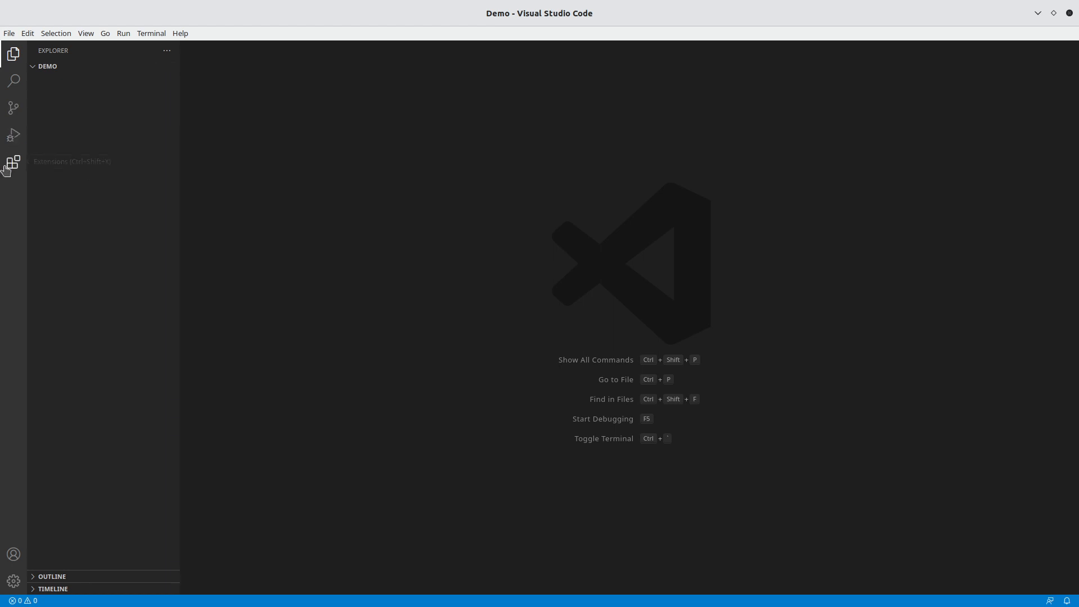
Search 'c#' in Extensions and install C#, C# Extensions, Auto-Using and Namespace Autocompletion.
{"action": "left_click", "coordinate": [14, 164]}
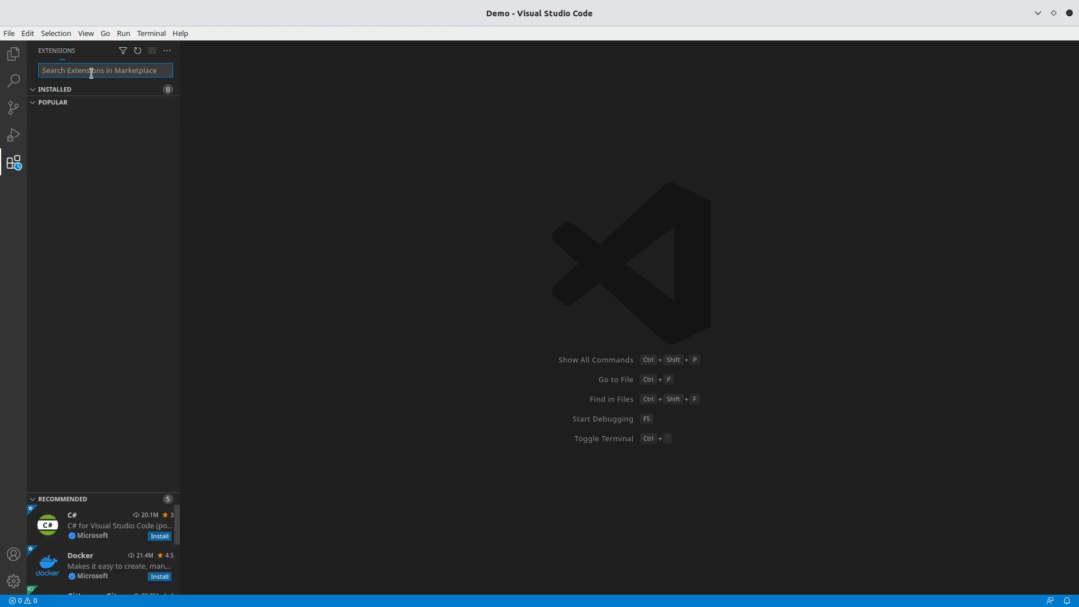
{"action": "type", "text": "c#"}
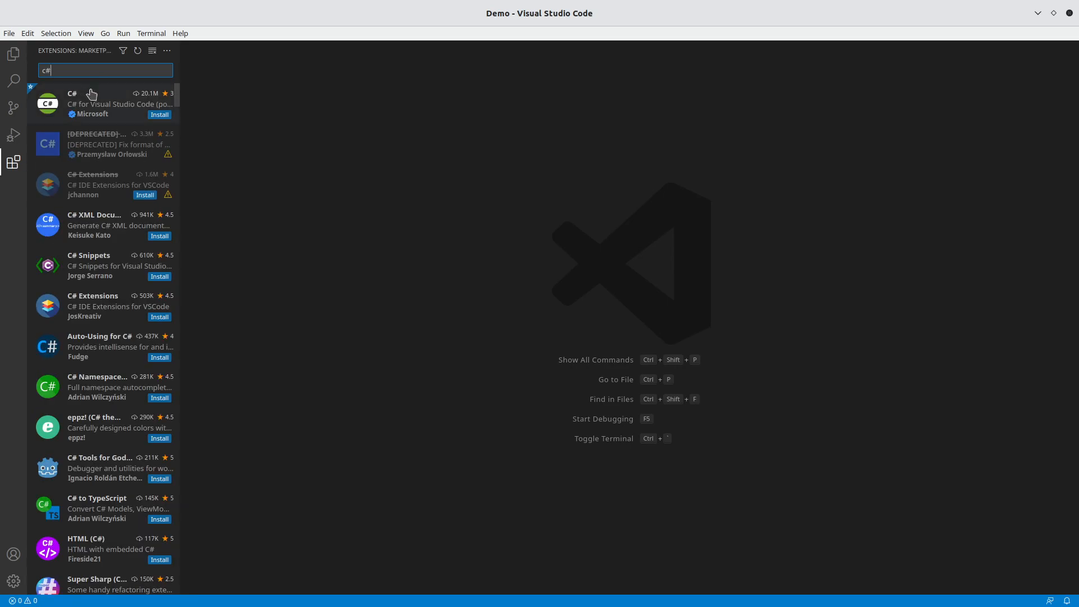
{"action": "mouse_move", "coordinate": [160, 117]}
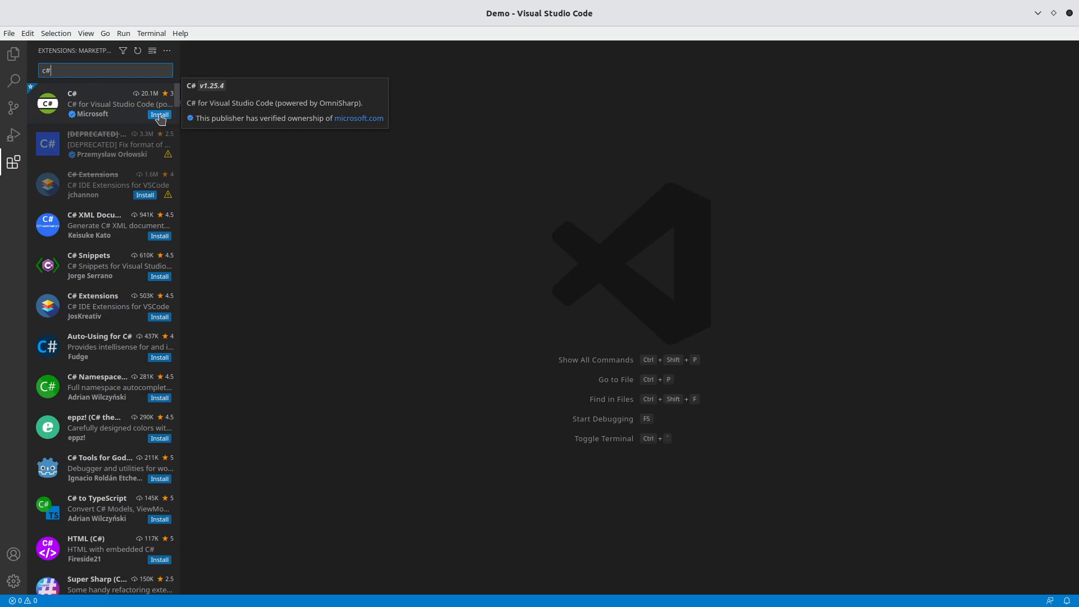
{"action": "left_click", "coordinate": [159, 115]}
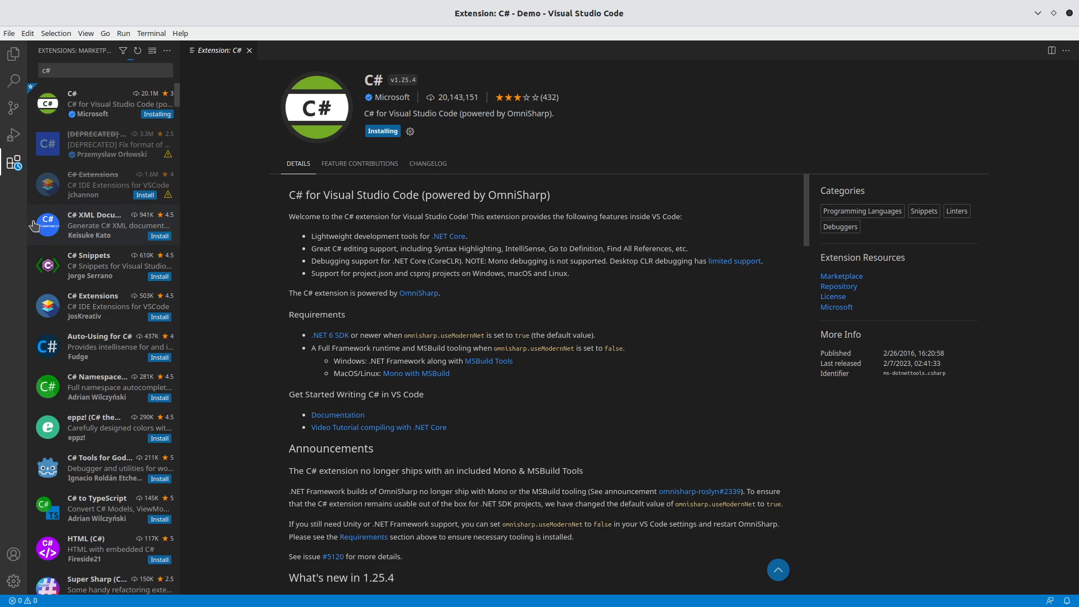
{"action": "mouse_move", "coordinate": [159, 236]}
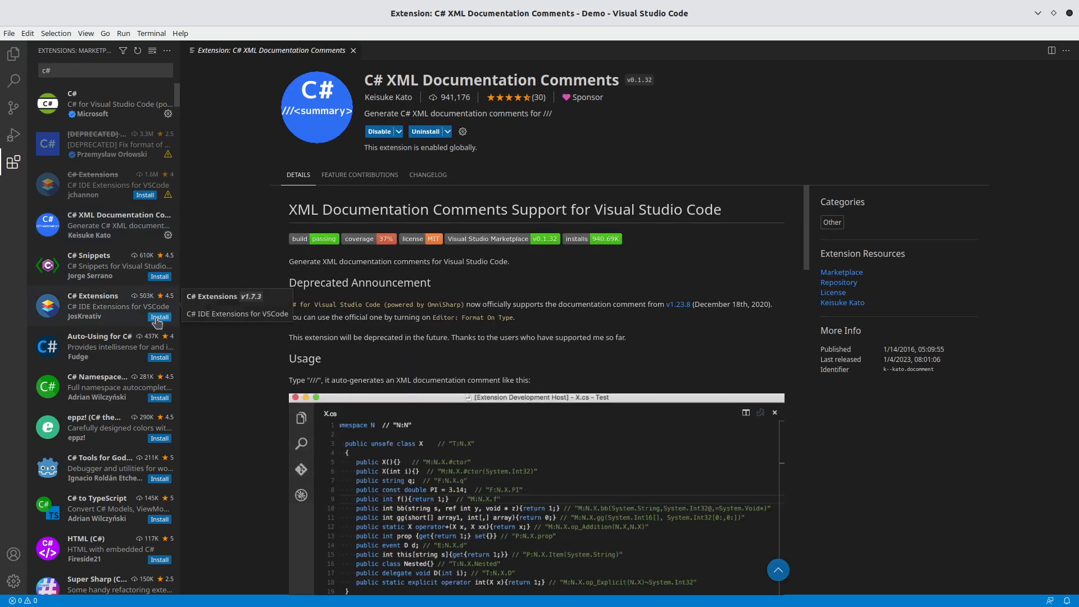
{"action": "left_click", "coordinate": [103, 304]}
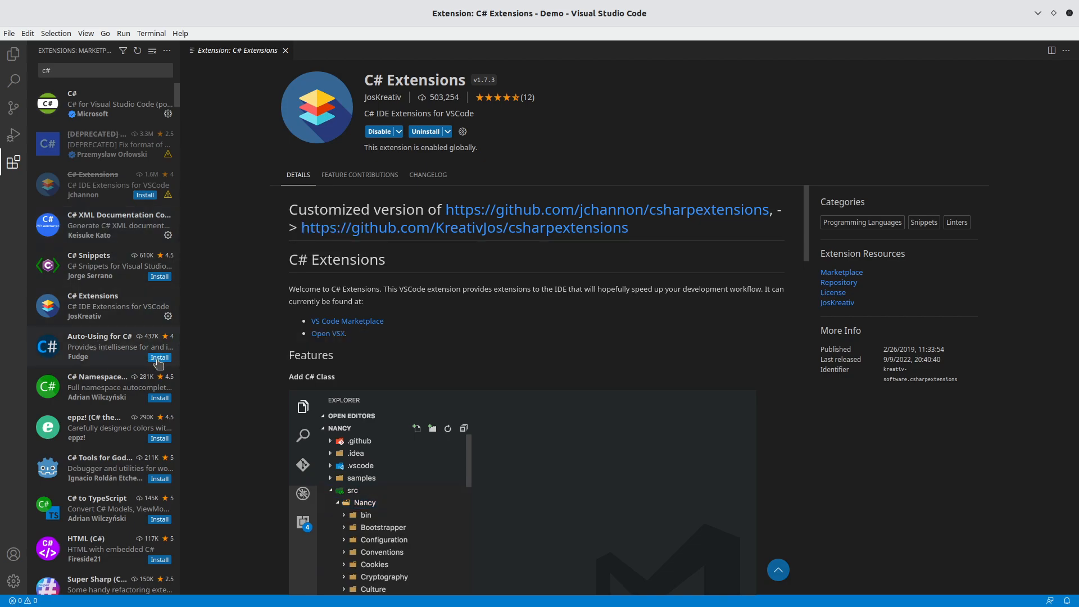
{"action": "left_click", "coordinate": [157, 358]}
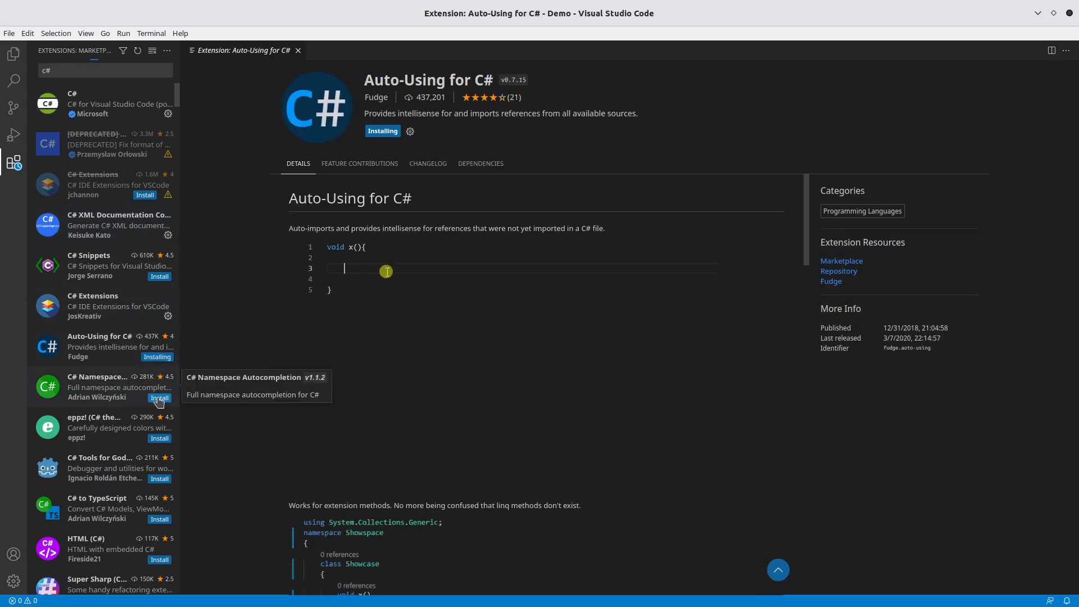
{"action": "left_click", "coordinate": [97, 386]}
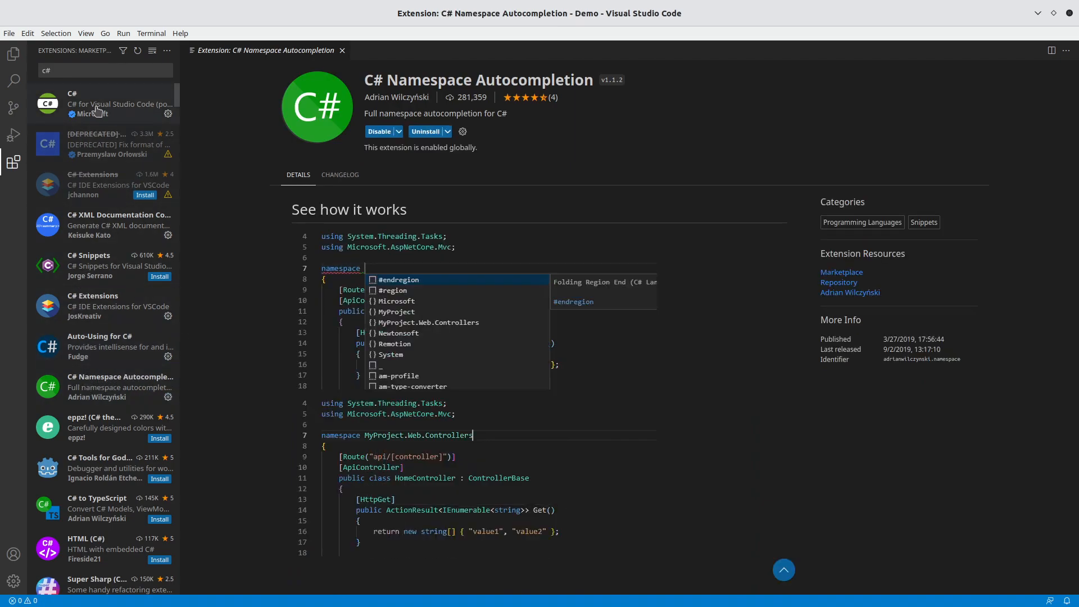
Search 'sol' and install the vscode-solution-explorer extension.
{"action": "type", "text": "myp"}
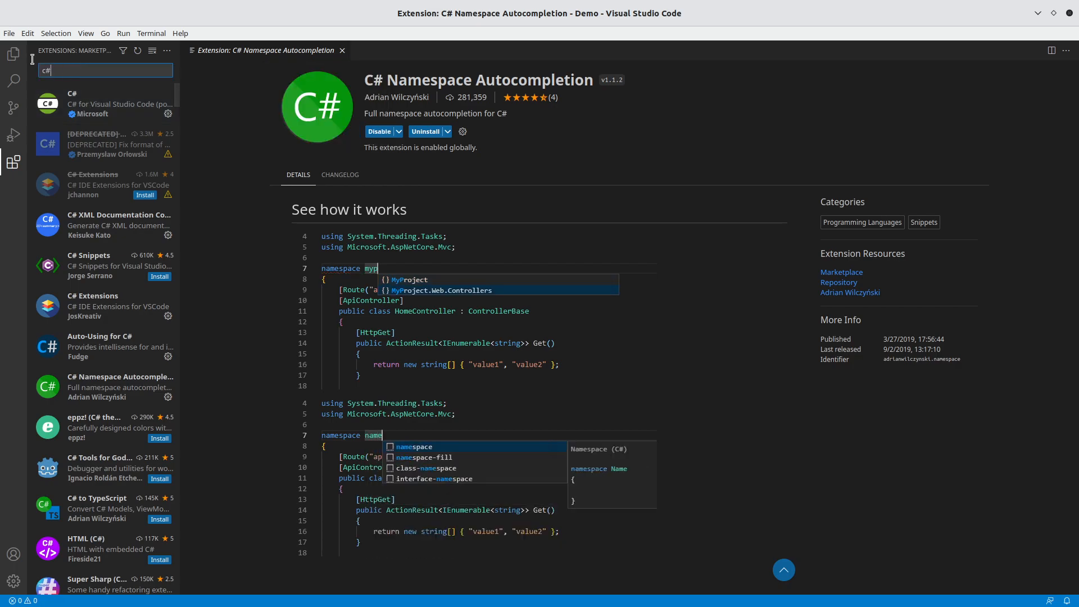
{"action": "type", "text": "solution"}
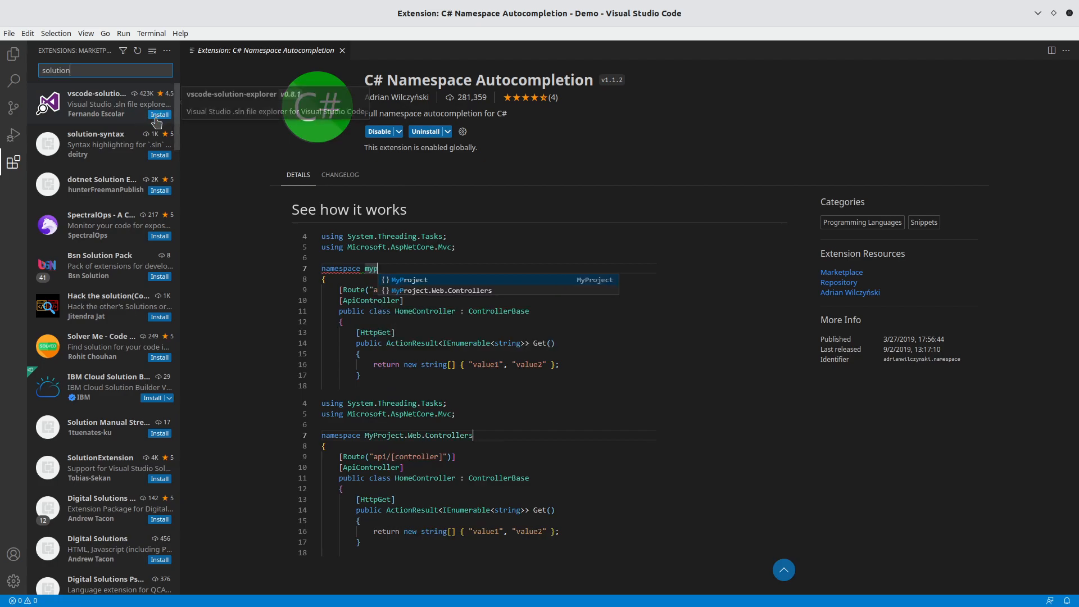
{"action": "left_click", "coordinate": [159, 115]}
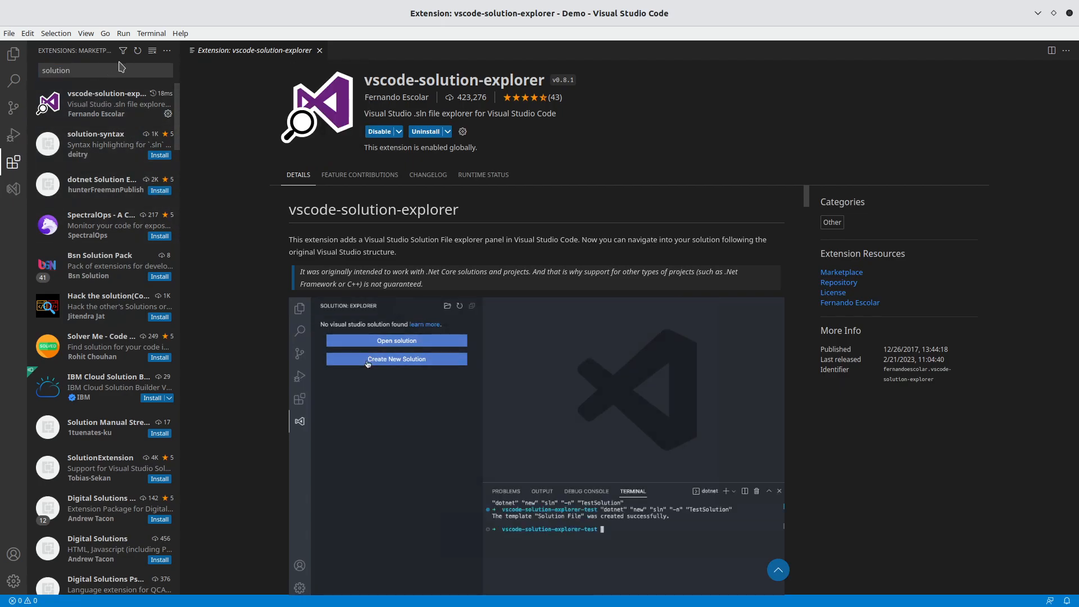
From the Solution Explorer panel, create a new solution named Demo.
{"action": "left_click", "coordinate": [397, 359]}
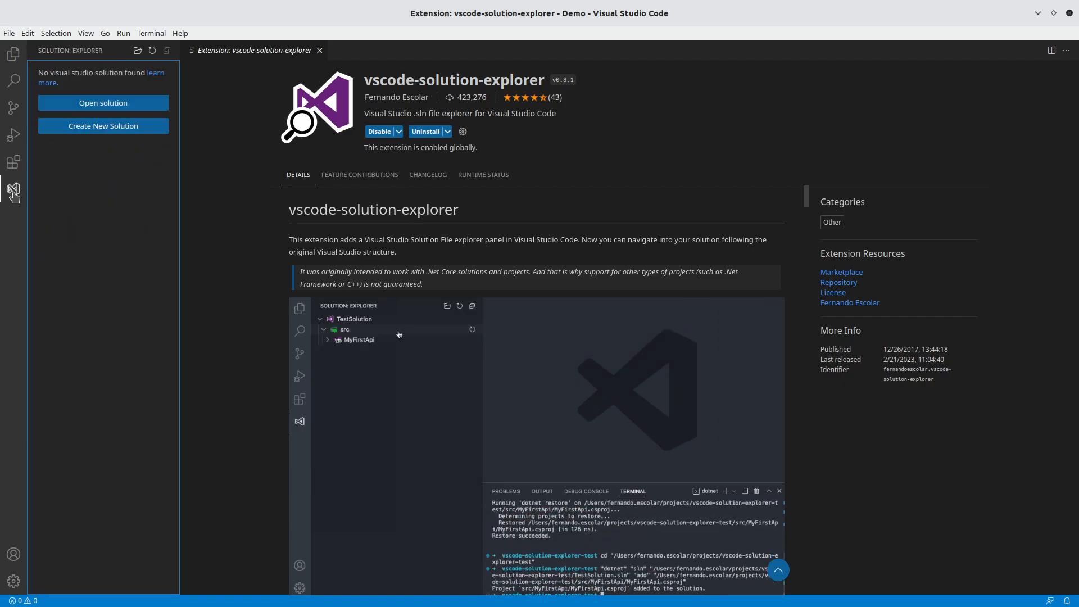
{"action": "left_click", "coordinate": [102, 126]}
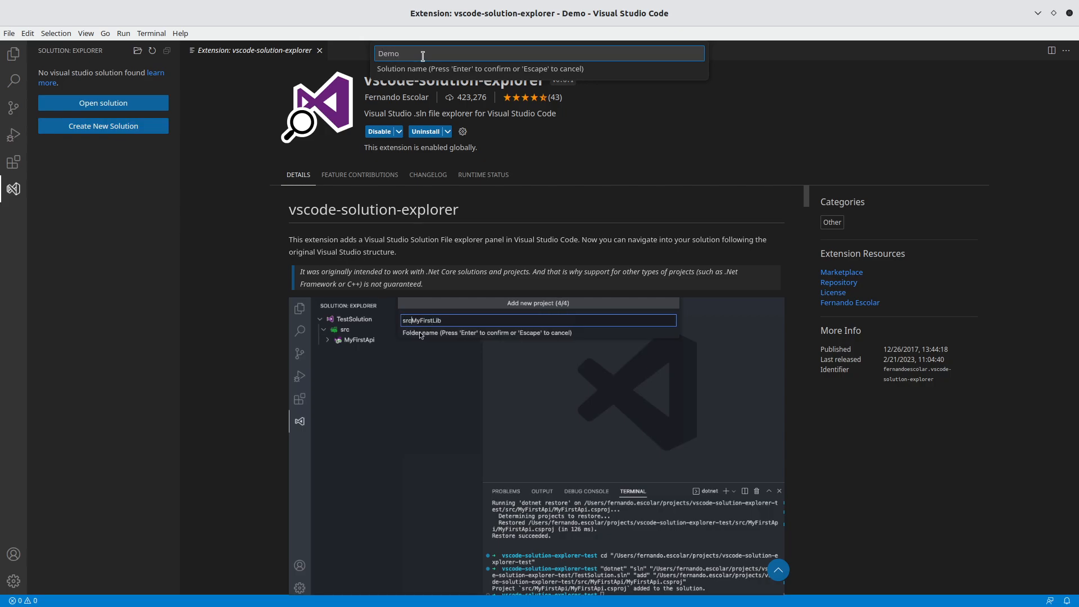
{"action": "right_click", "coordinate": [351, 318]}
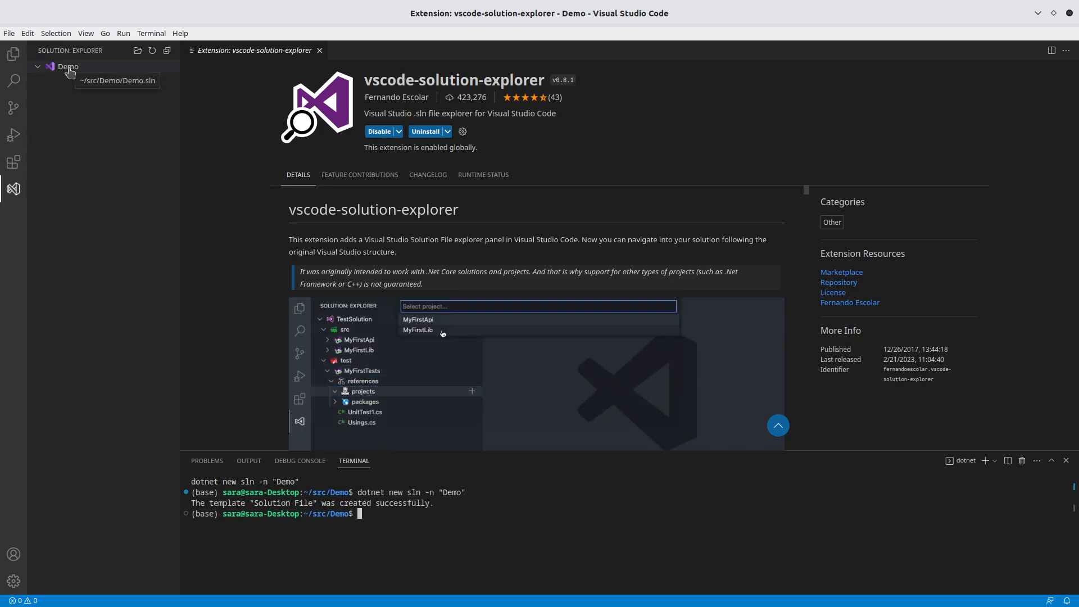
Work in the solution view, entering 'Newton' and 'TestClass' along the way.
{"action": "left_click", "coordinate": [418, 319]}
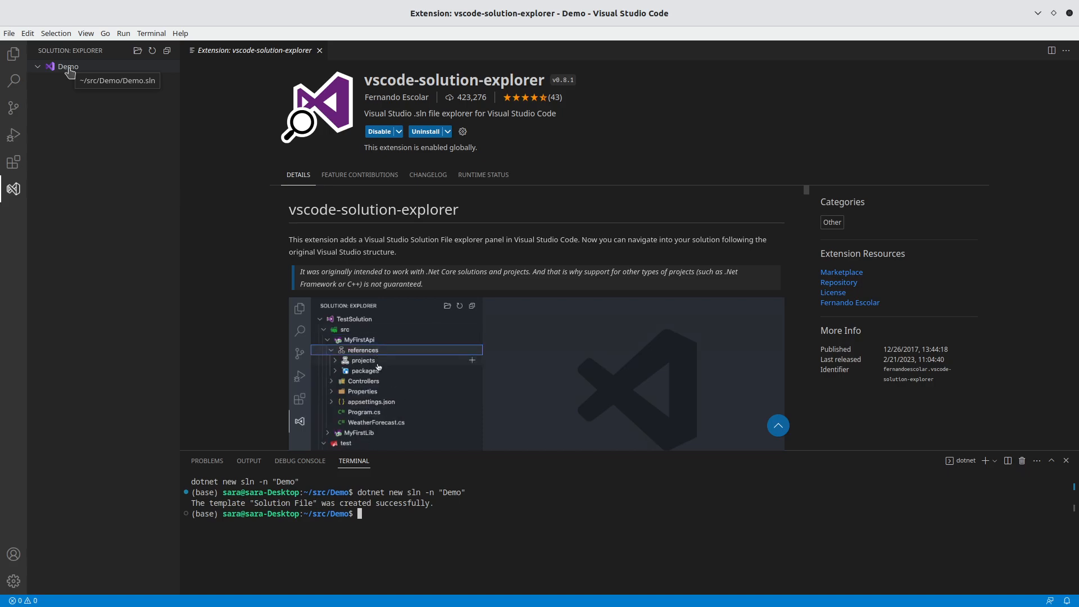
{"action": "left_click", "coordinate": [363, 360]}
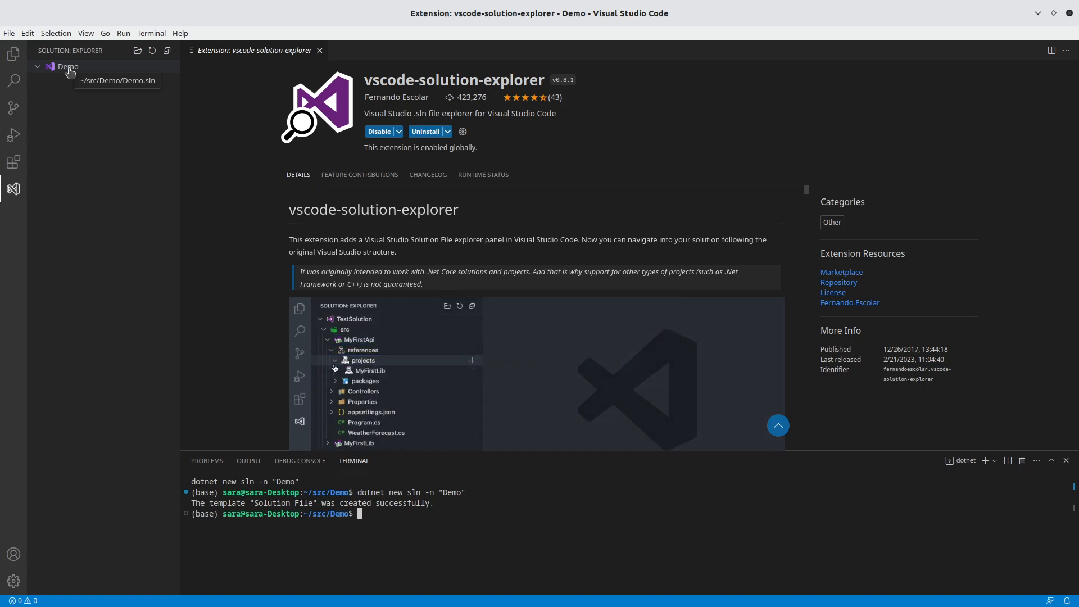
{"action": "left_click", "coordinate": [472, 373]}
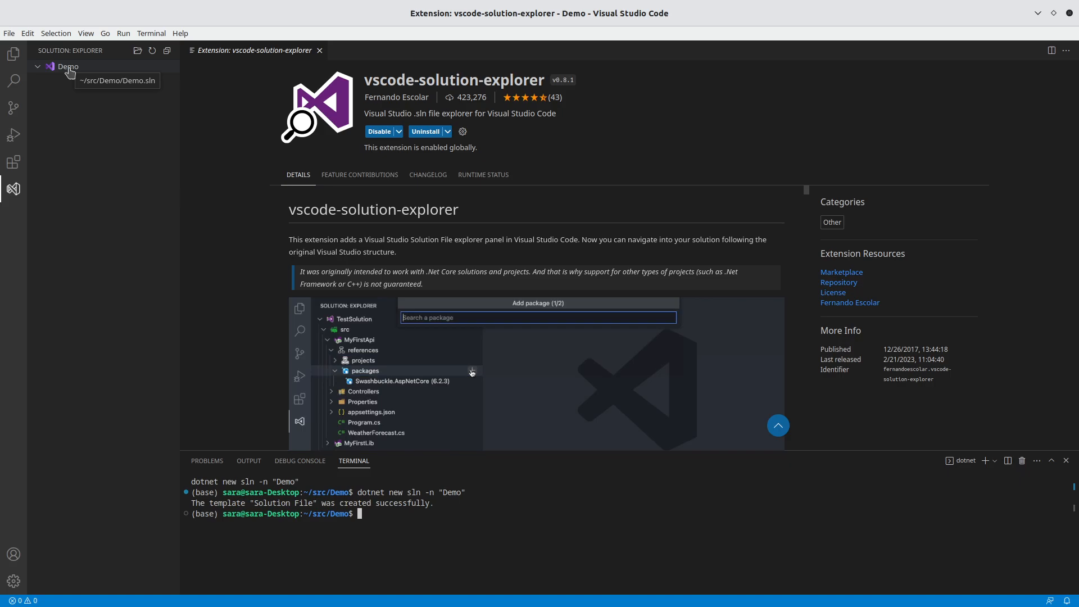
{"action": "type", "text": "Newton"}
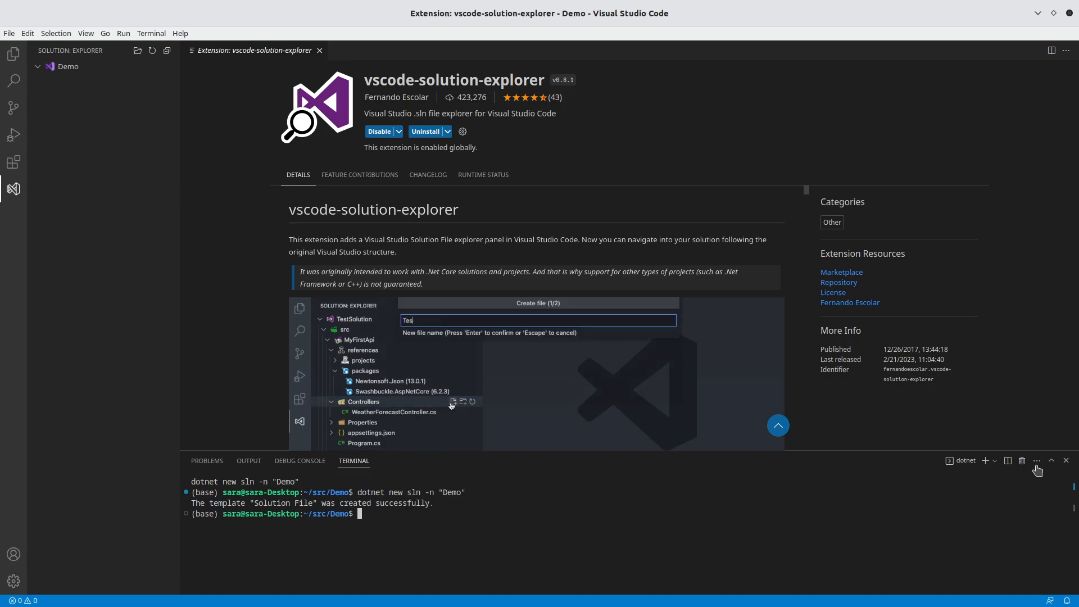
{"action": "type", "text": "TestClass"}
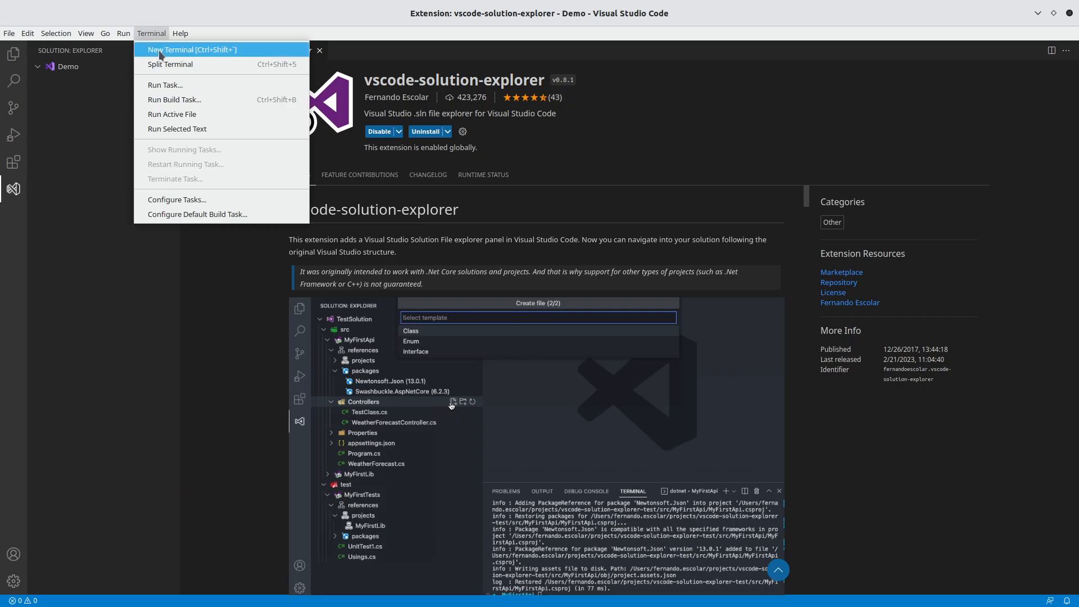
Start a new bash terminal and begin adding a new project to the solution.
{"action": "left_click", "coordinate": [192, 49]}
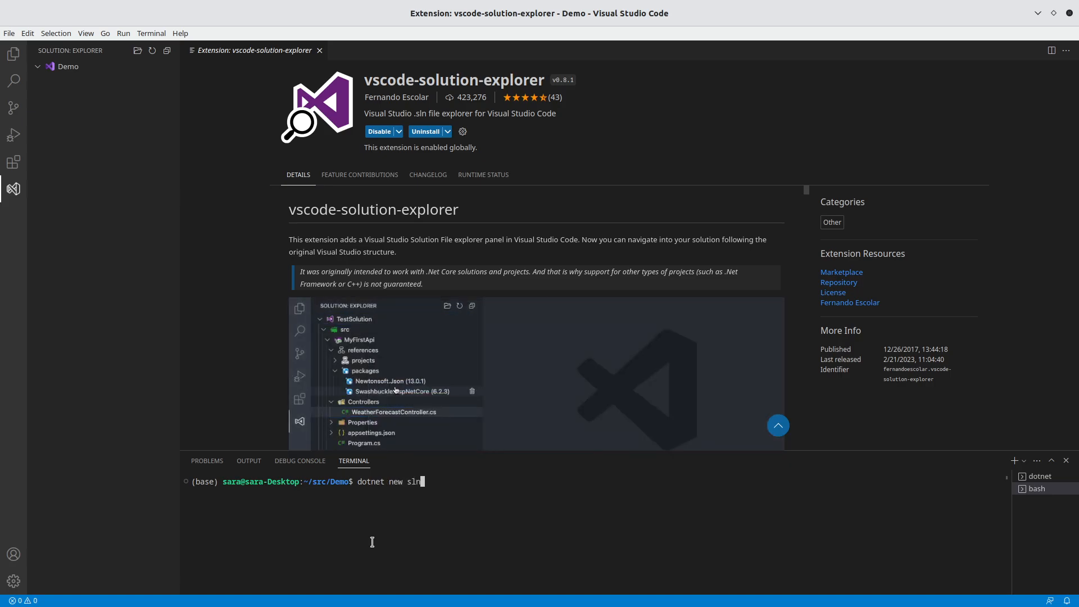
{"action": "left_click", "coordinate": [320, 318]}
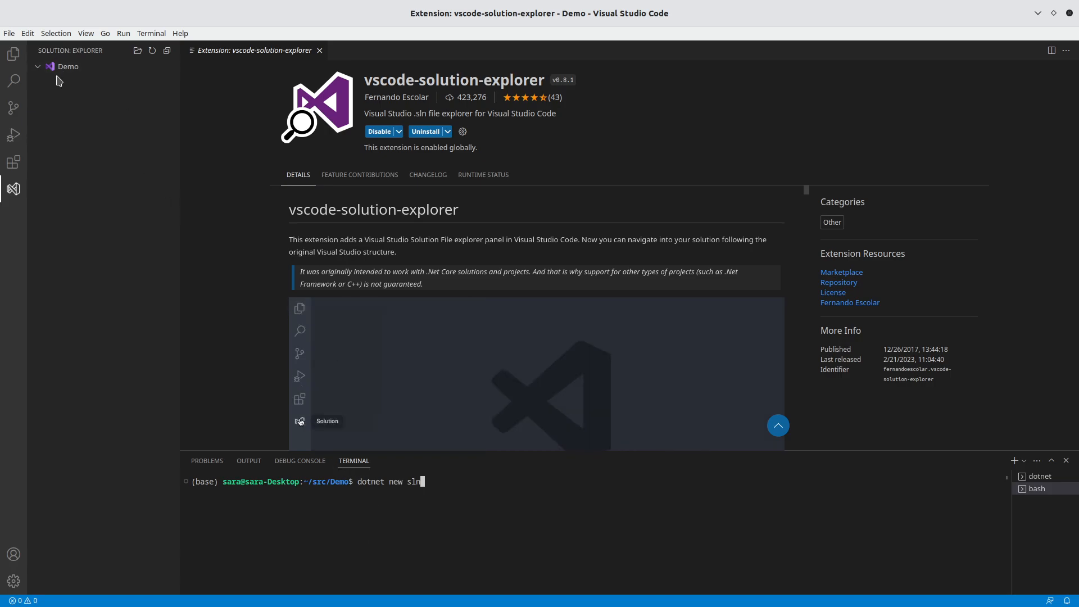
{"action": "left_click", "coordinate": [395, 359]}
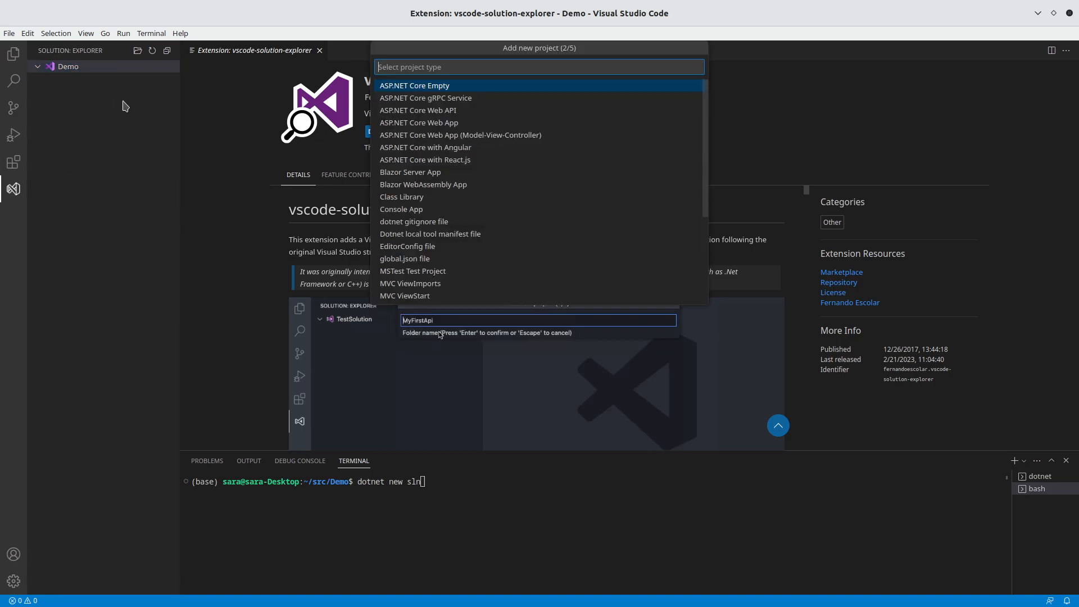
Cancel the wizard, close the extension page and start Add new project on the Demo solution.
{"action": "key", "text": "Enter"}
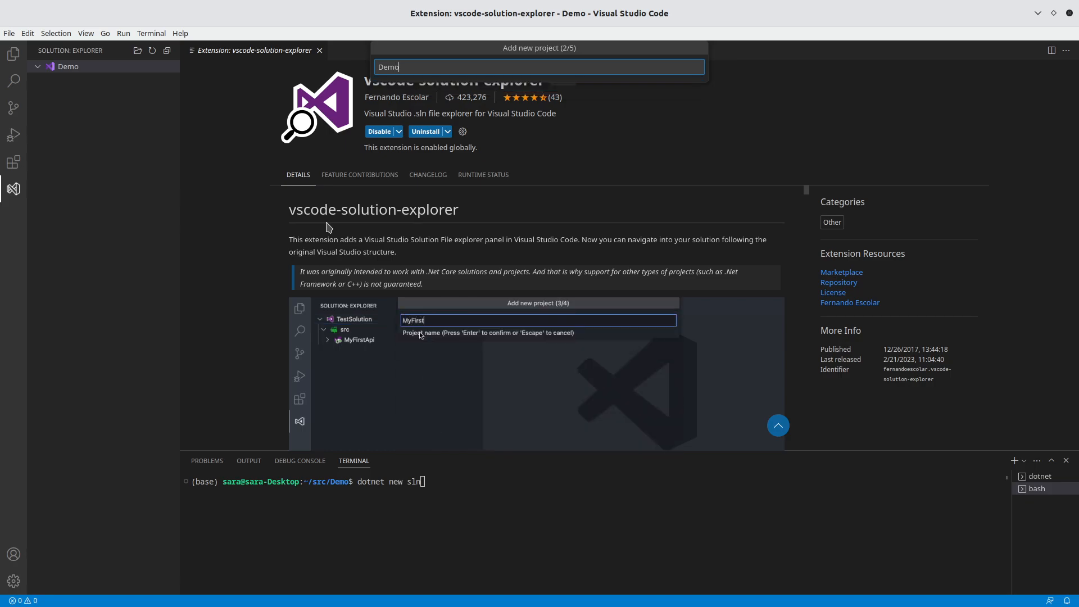
{"action": "key", "text": "Enter"}
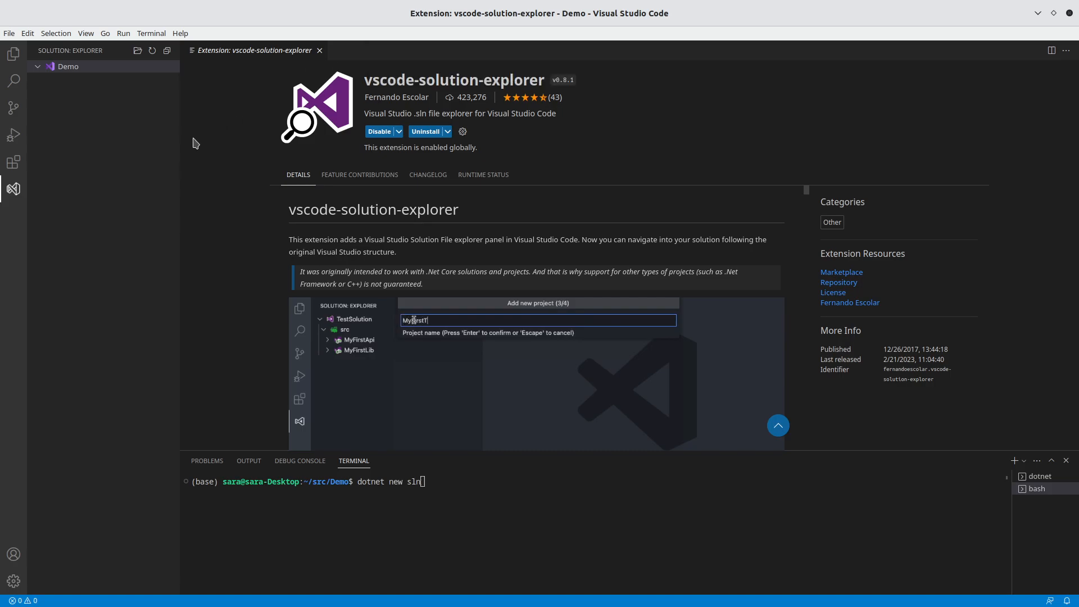
{"action": "left_click", "coordinate": [319, 51]}
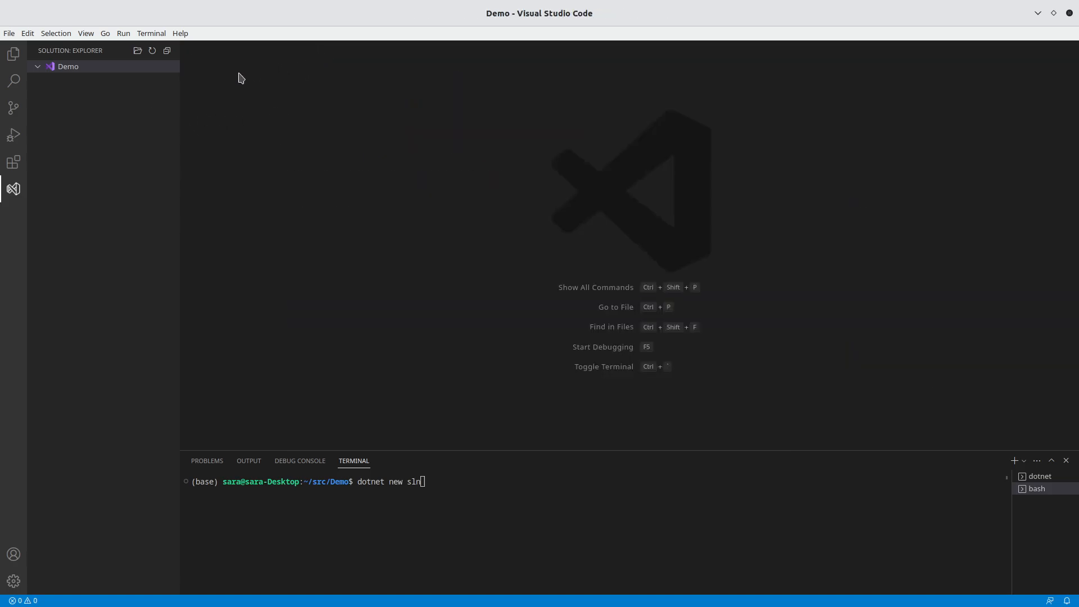
{"action": "right_click", "coordinate": [68, 66]}
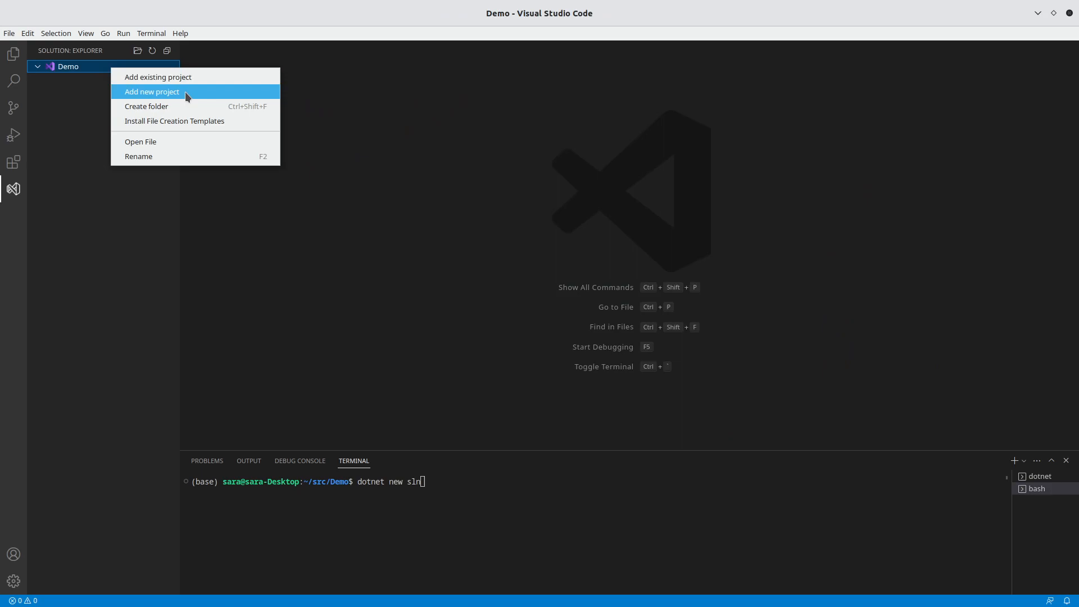
{"action": "left_click", "coordinate": [151, 91]}
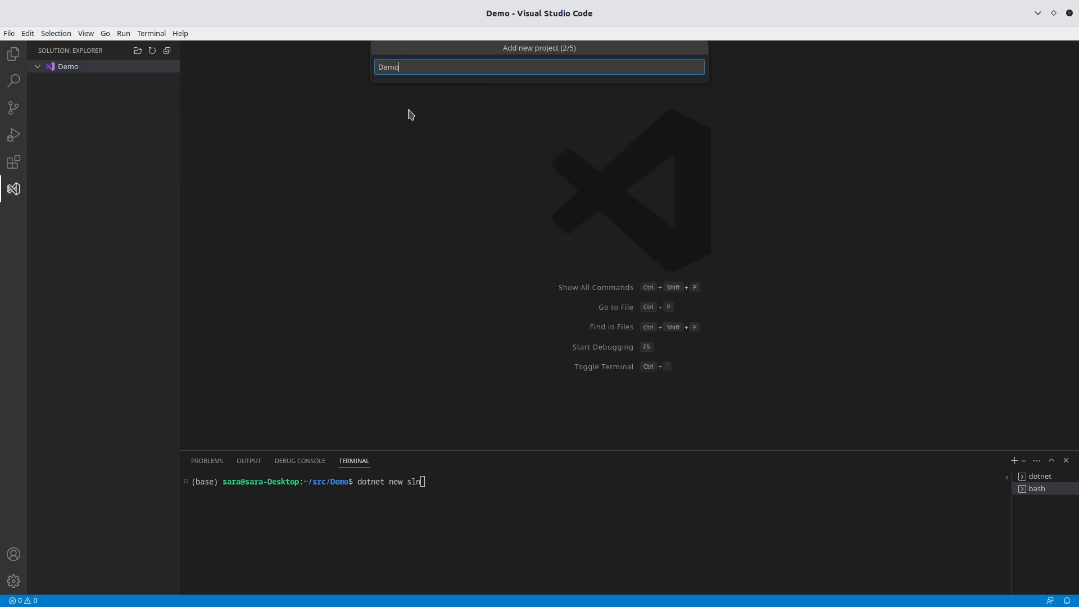
Pick the project template with C# as language and name the project Demo.
{"action": "type", "text": "D"}
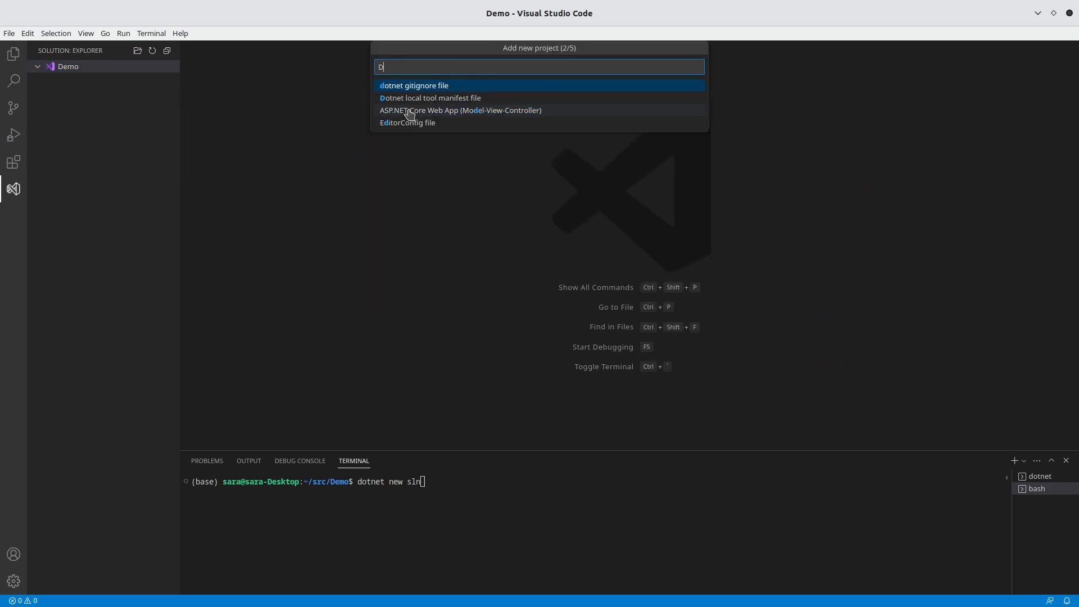
{"action": "key", "text": "Backspace"}
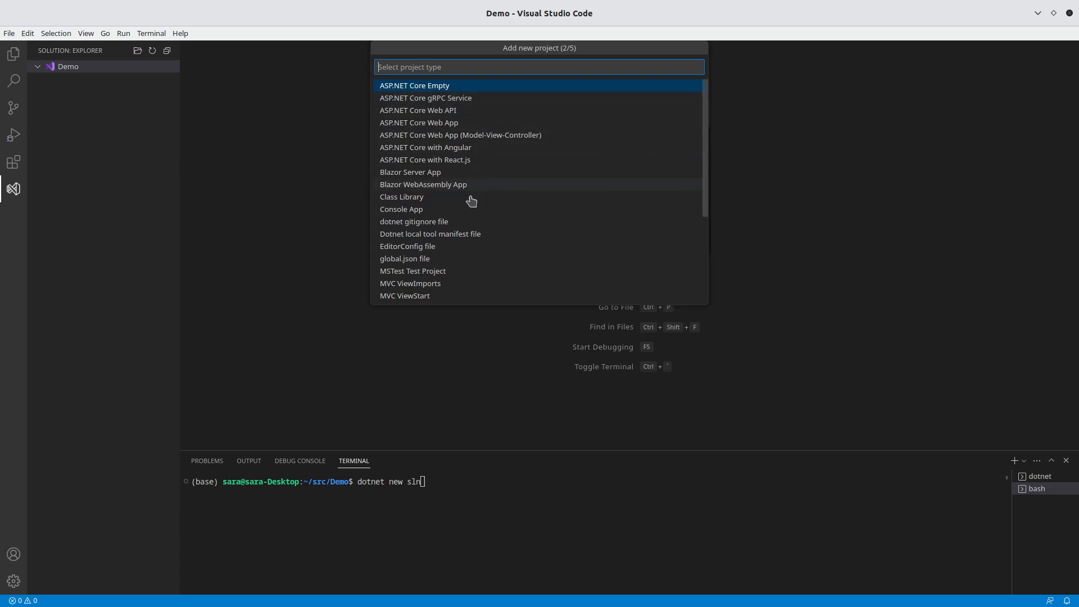
{"action": "mouse_move", "coordinate": [451, 214]}
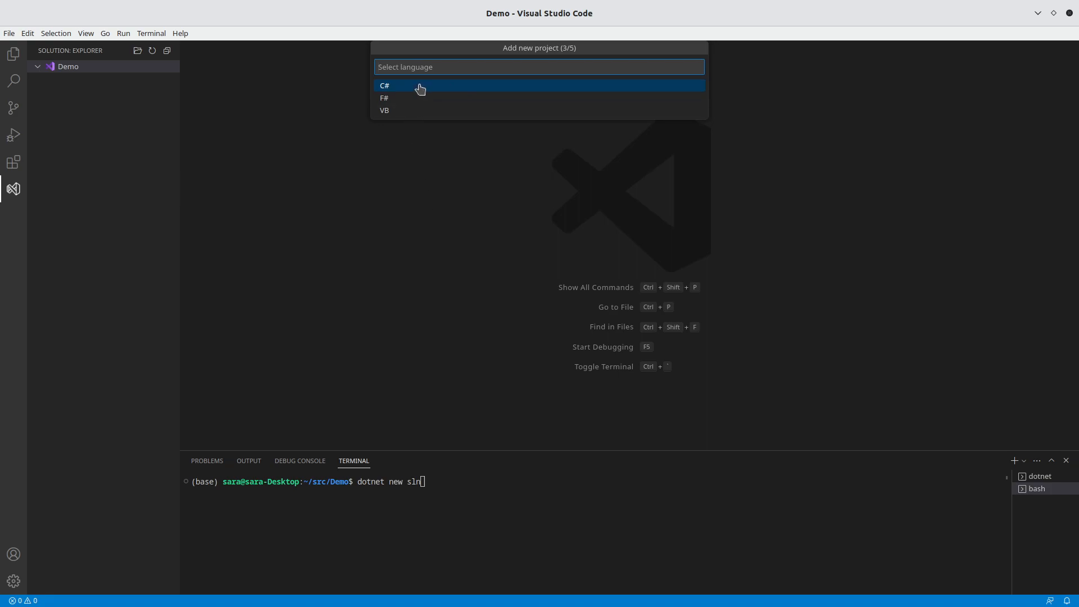
{"action": "mouse_move", "coordinate": [437, 95]}
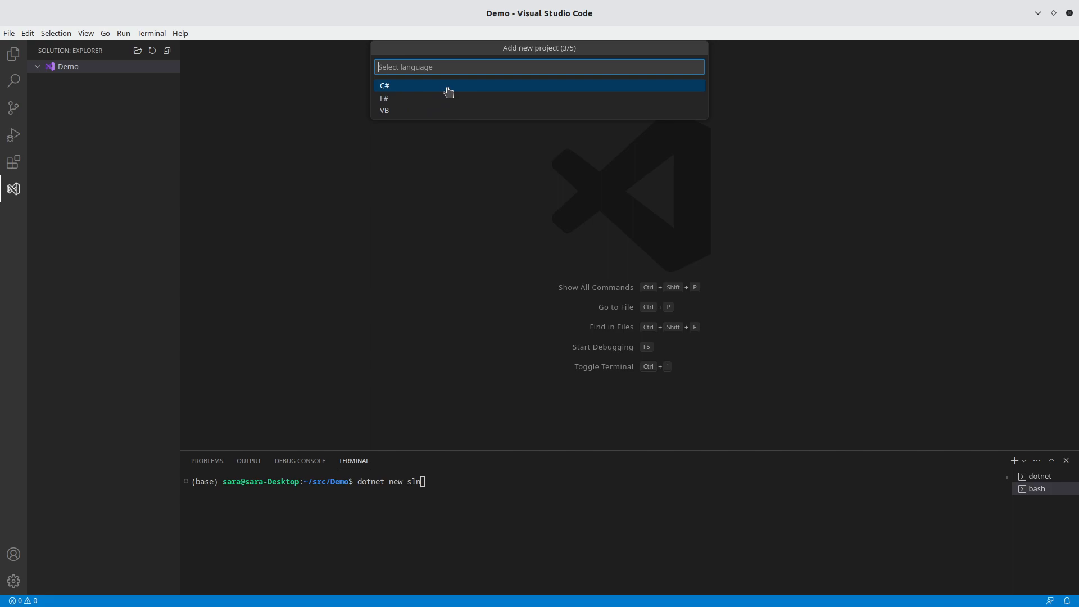
{"action": "left_click", "coordinate": [385, 86]}
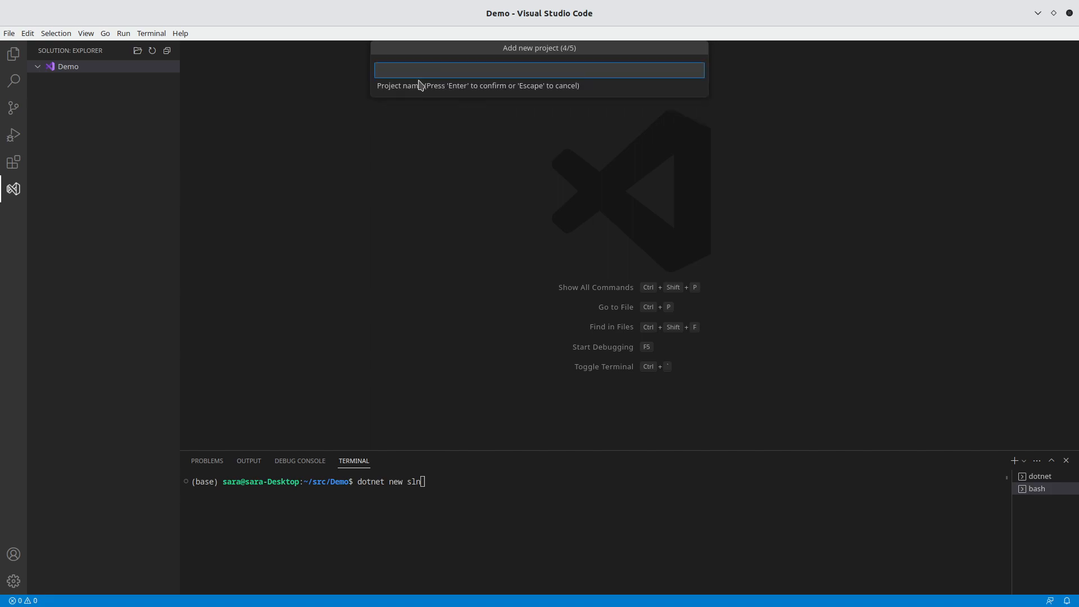
{"action": "type", "text": "Demo"}
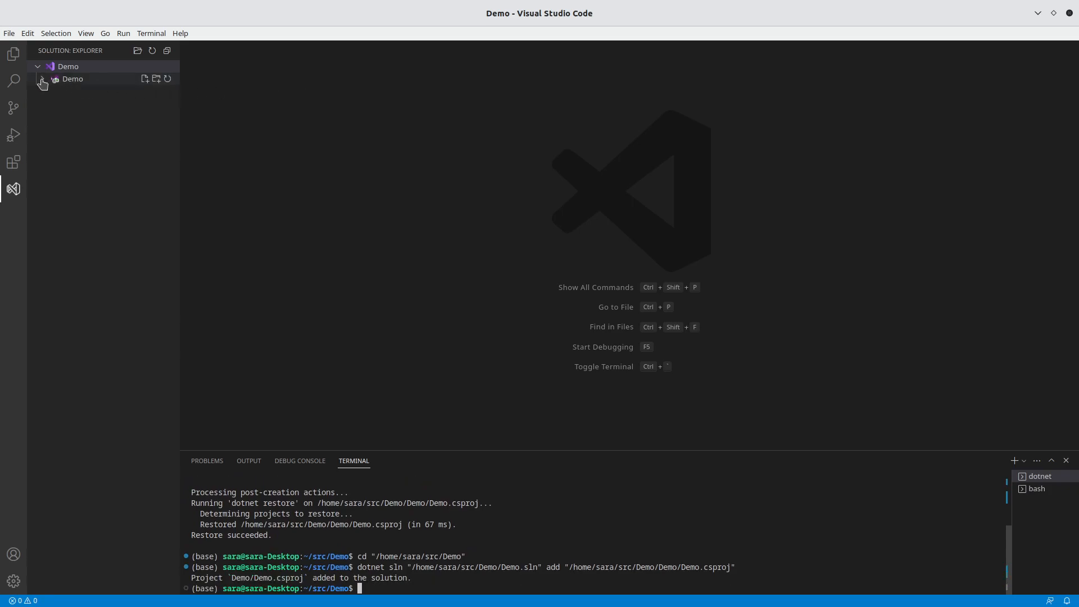
Expand the Demo project and open Program.cs in the editor.
{"action": "left_click", "coordinate": [72, 78]}
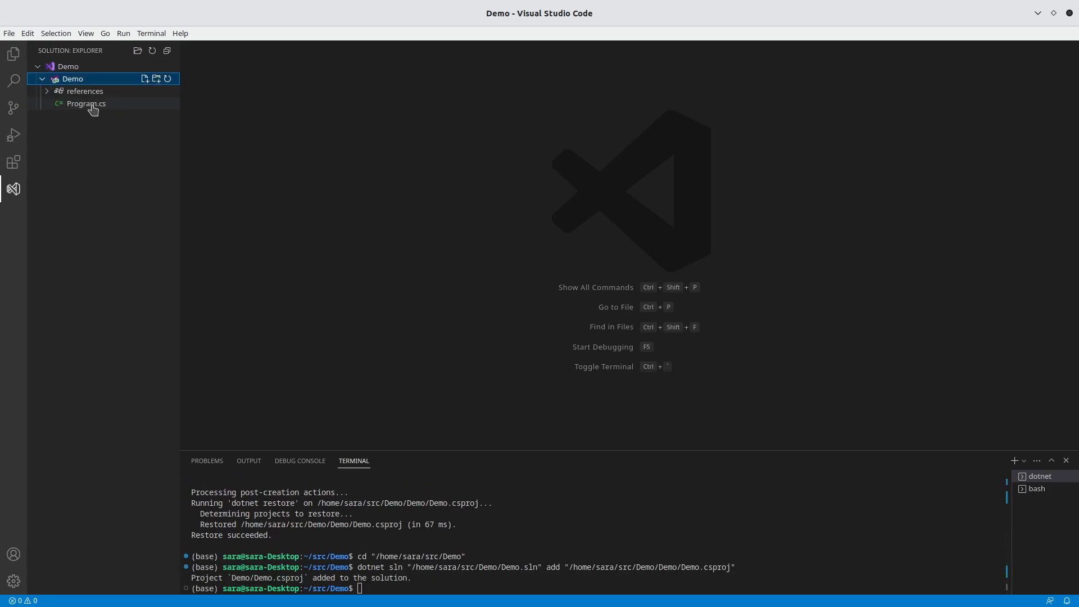
{"action": "double_click", "coordinate": [87, 103]}
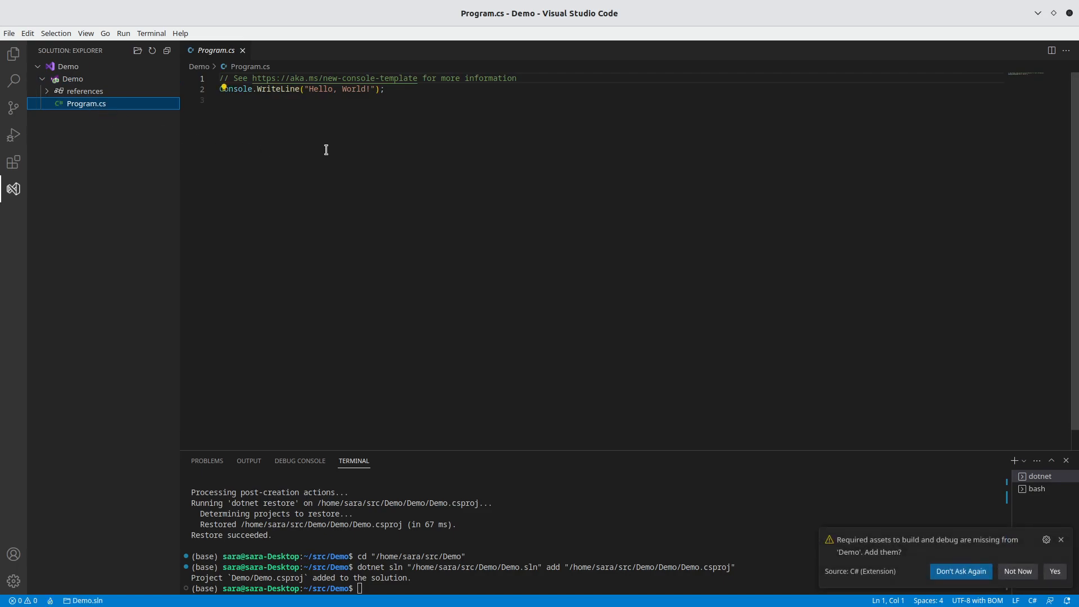
{"action": "mouse_move", "coordinate": [991, 400]}
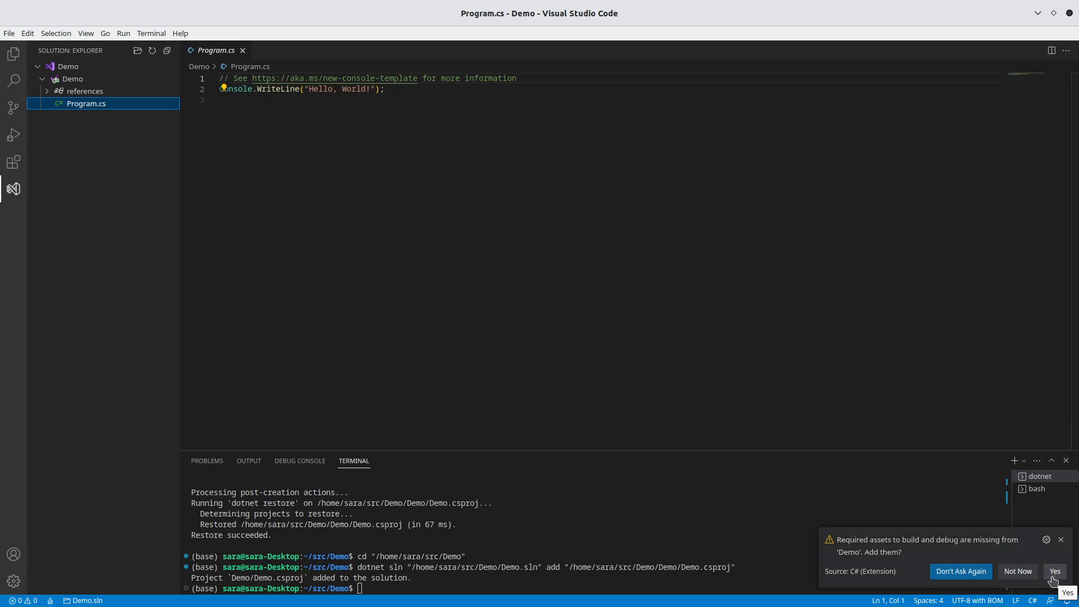
{"action": "mouse_move", "coordinate": [1054, 580]}
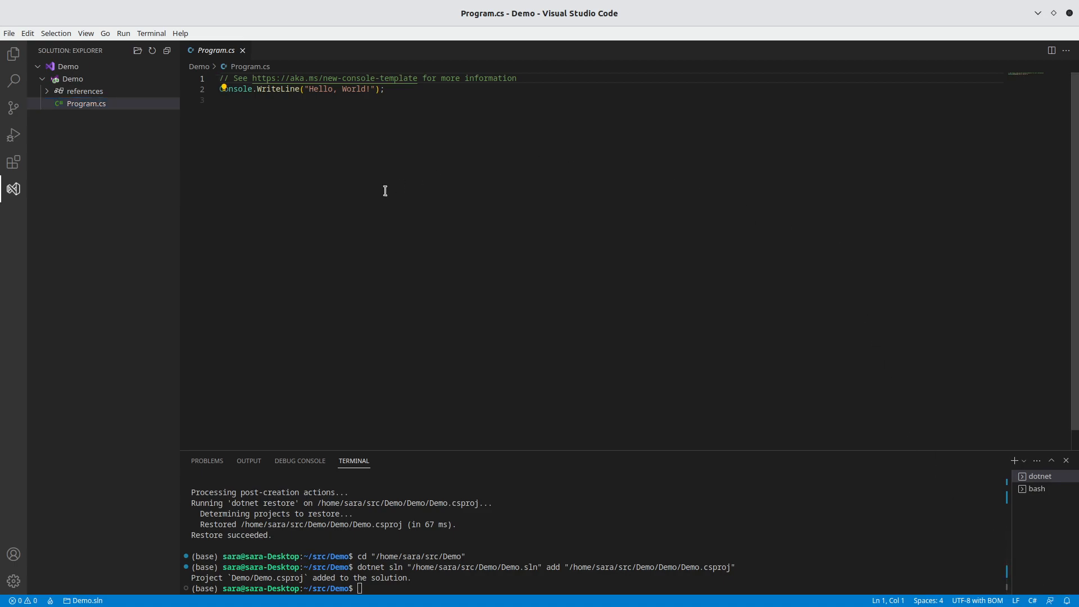
{"action": "mouse_move", "coordinate": [350, 194]}
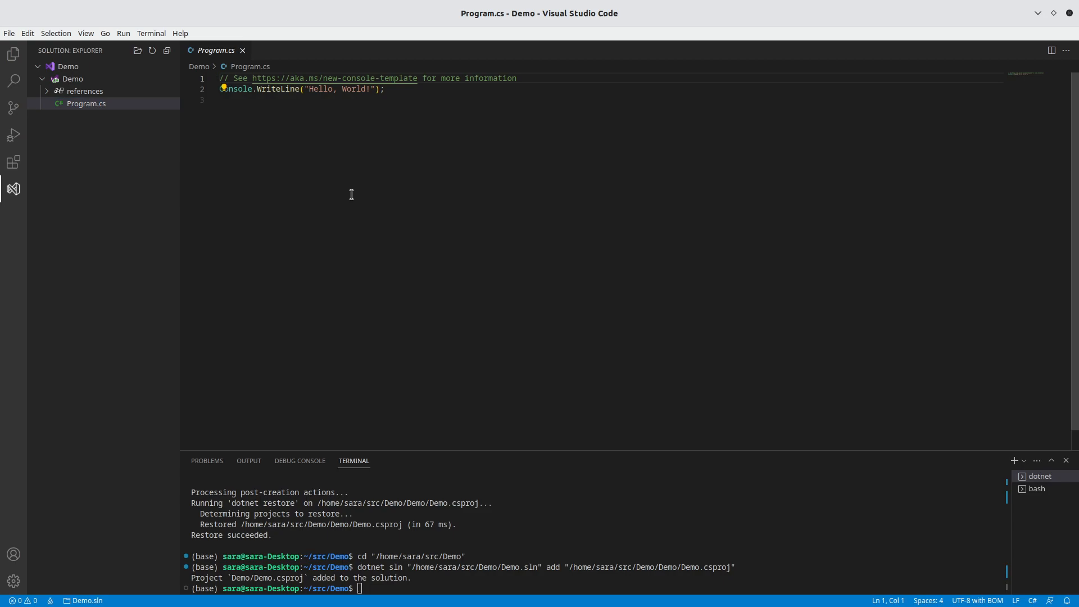
{"action": "mouse_move", "coordinate": [225, 95]}
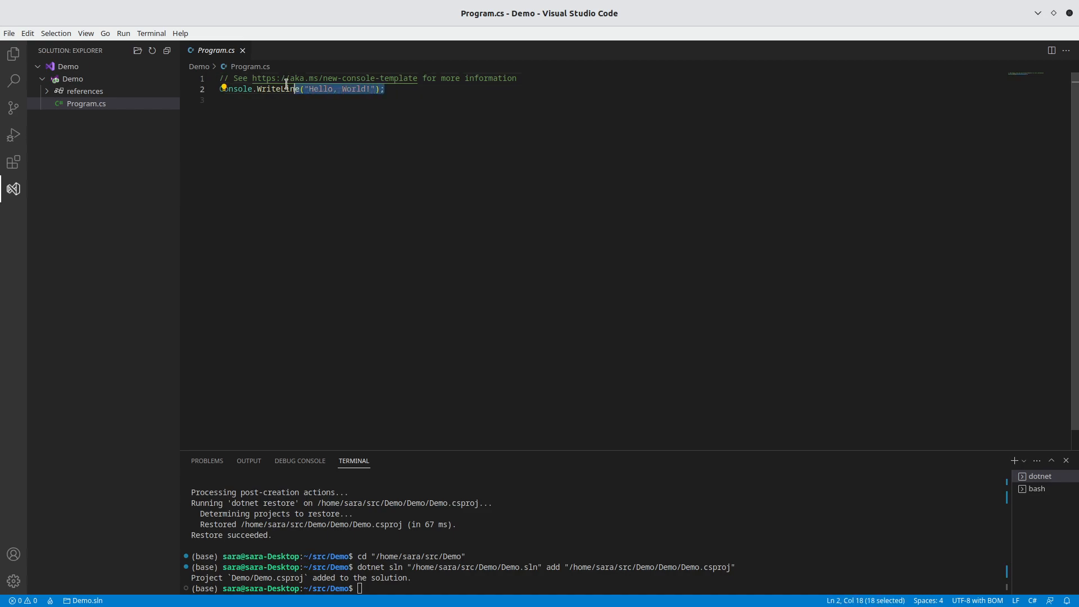
Select all and apply the quick fix Convert to 'Program.Main' style program.
{"action": "key", "text": "ctrl+a"}
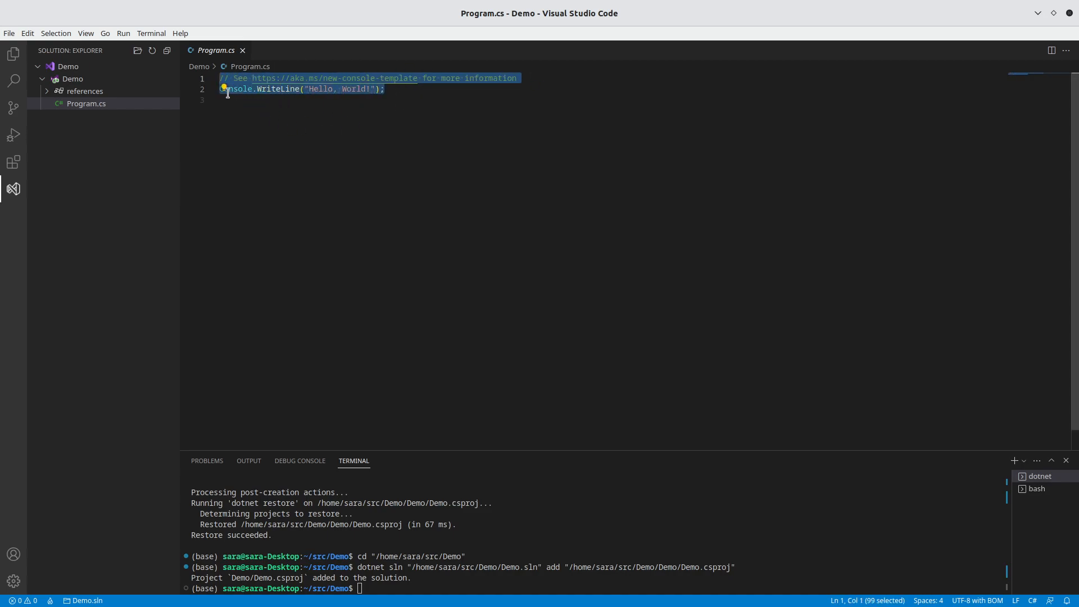
{"action": "left_click", "coordinate": [224, 88]}
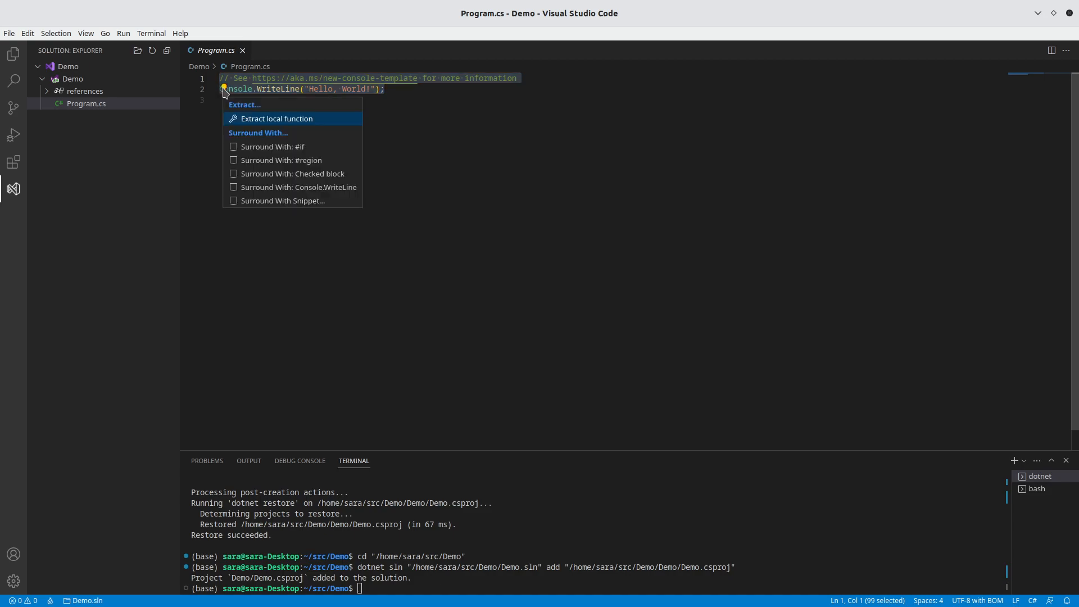
{"action": "mouse_move", "coordinate": [449, 141]}
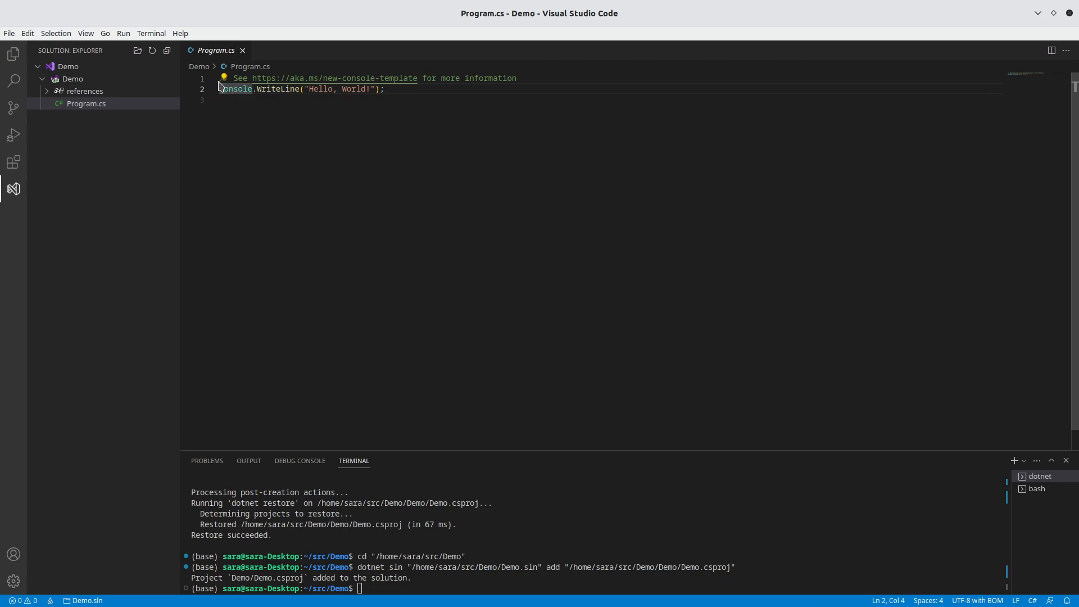
{"action": "left_click", "coordinate": [224, 78]}
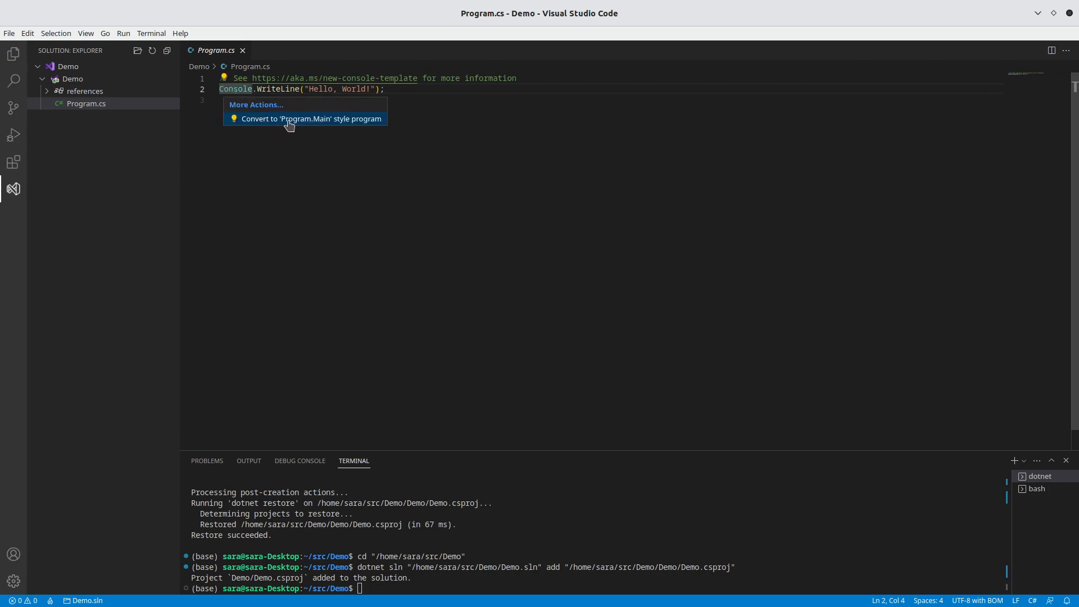
{"action": "left_click", "coordinate": [311, 118]}
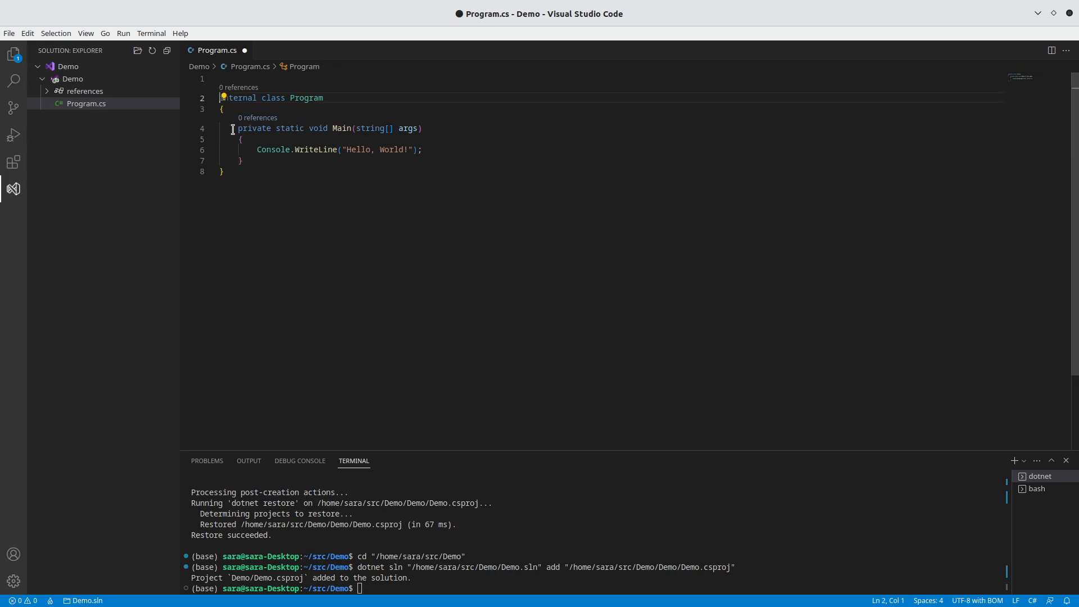
Add 'namespace Demo {' above the class, move and indent Program inside it, and close the brace.
{"action": "type", "text": "namespace Demo"}
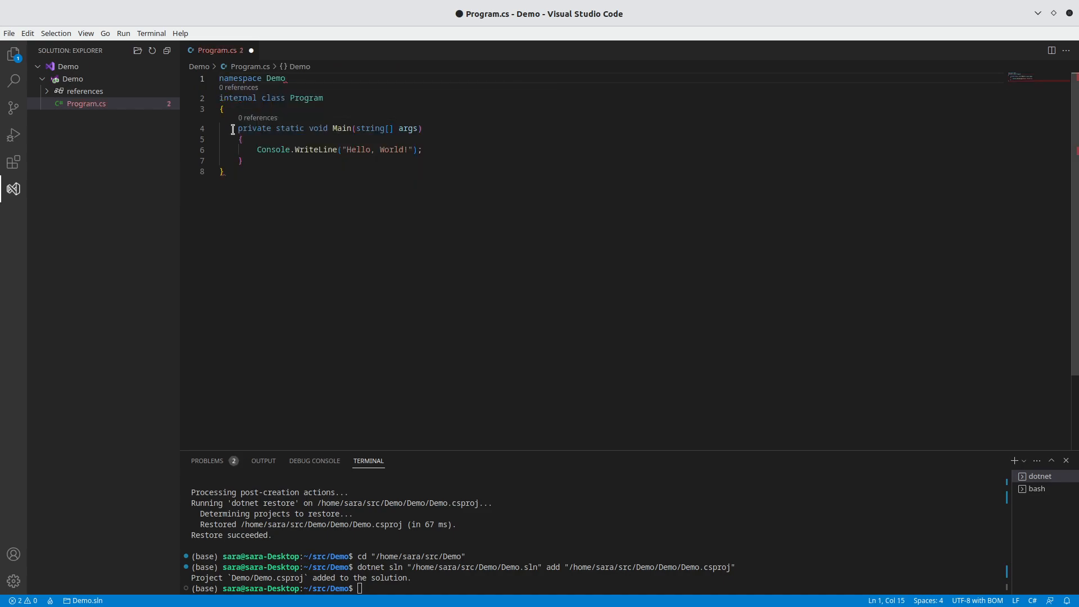
{"action": "type", "text": "{"}
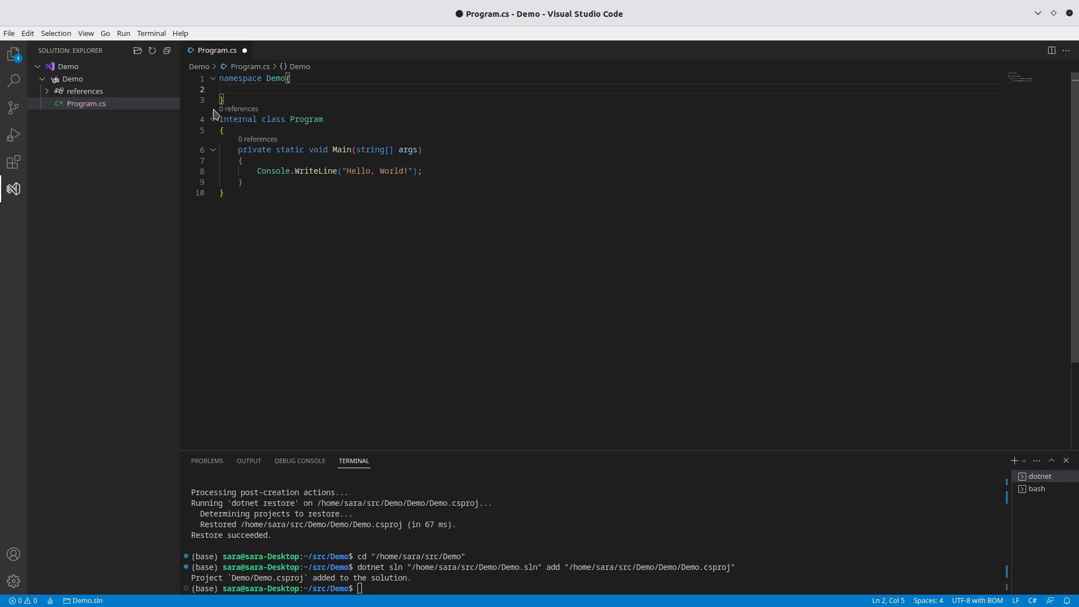
{"action": "left_click_drag", "start_coordinate": [220, 120], "coordinate": [224, 193]}
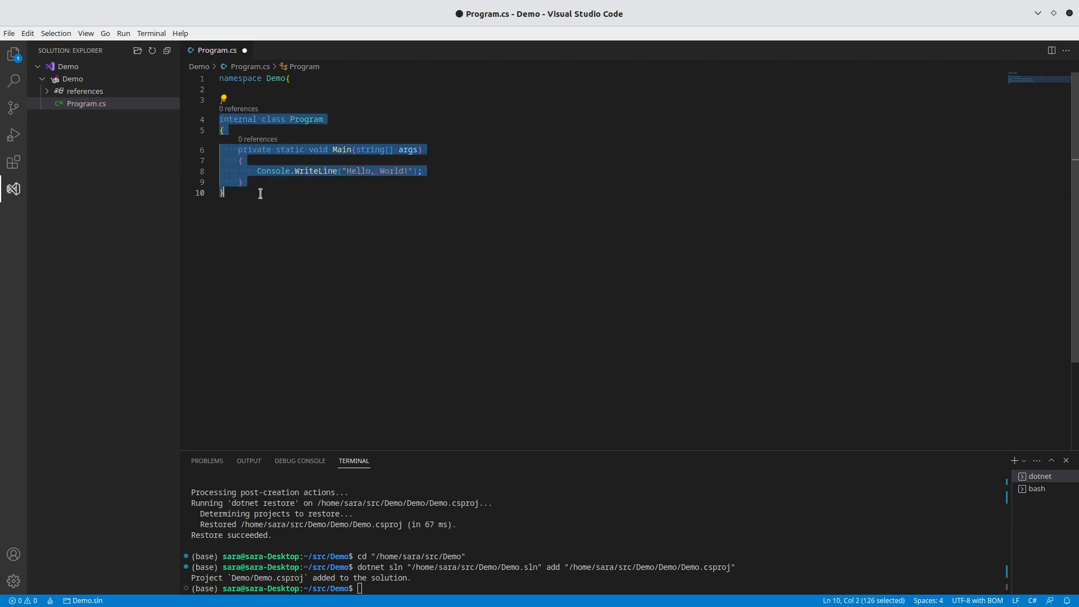
{"action": "key", "text": "Delete"}
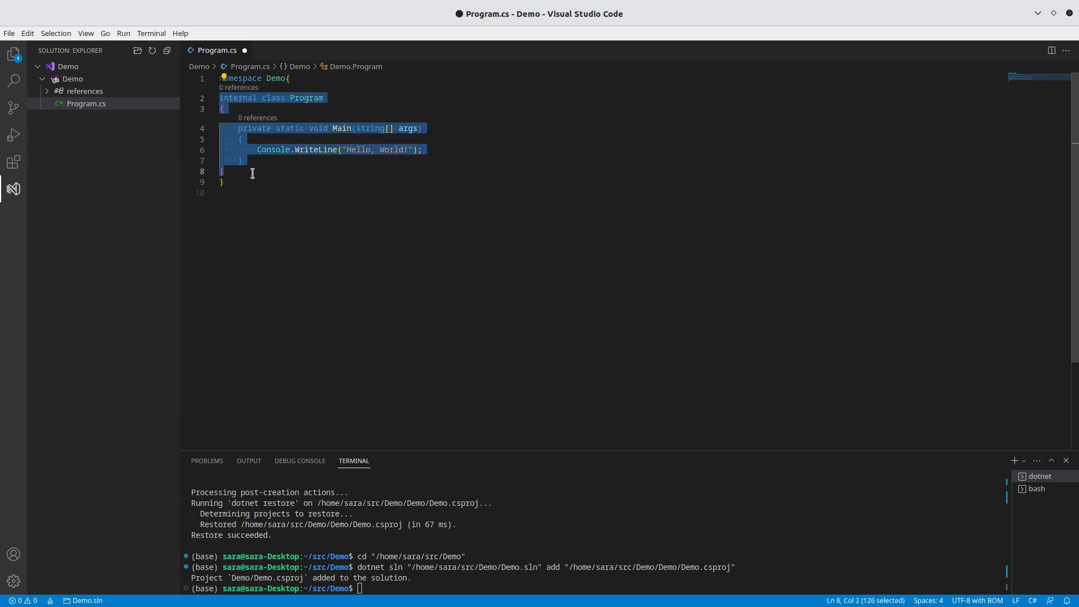
{"action": "left_click", "coordinate": [485, 150]}
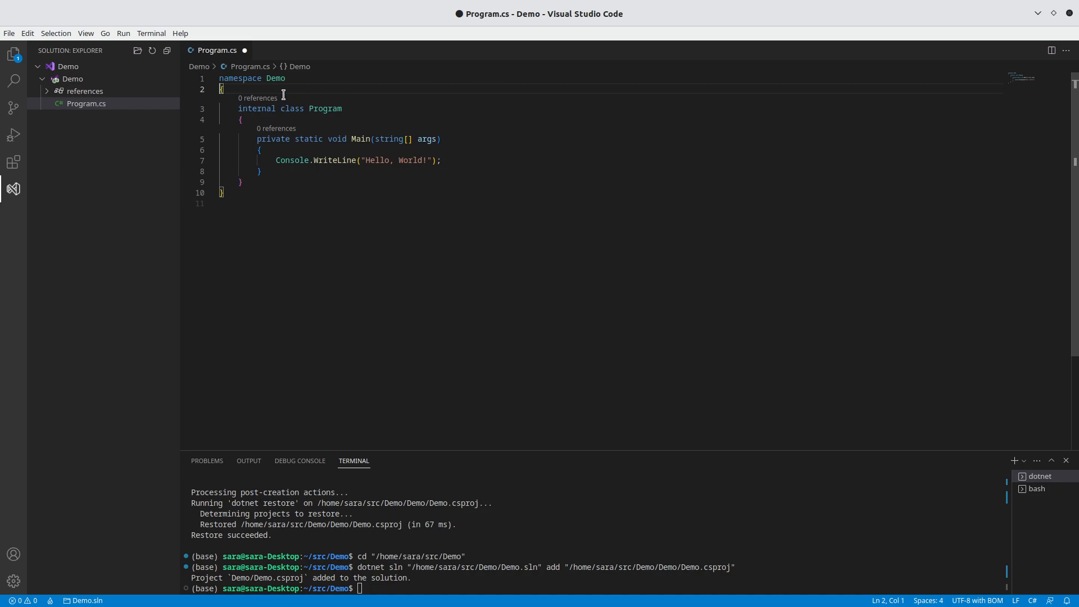
{"action": "left_click", "coordinate": [508, 161]}
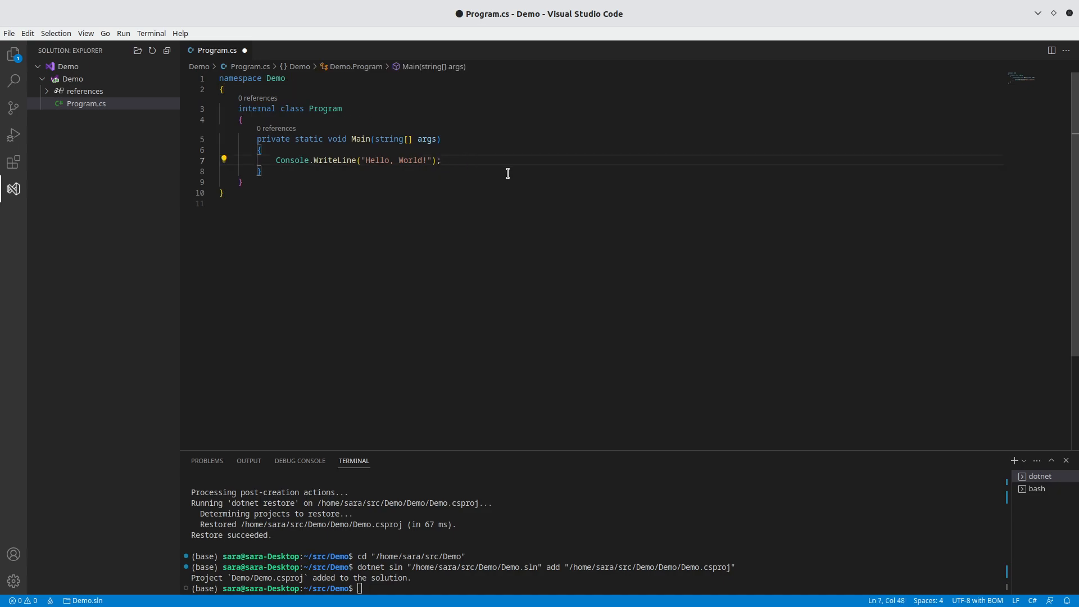
{"action": "mouse_move", "coordinate": [498, 160]}
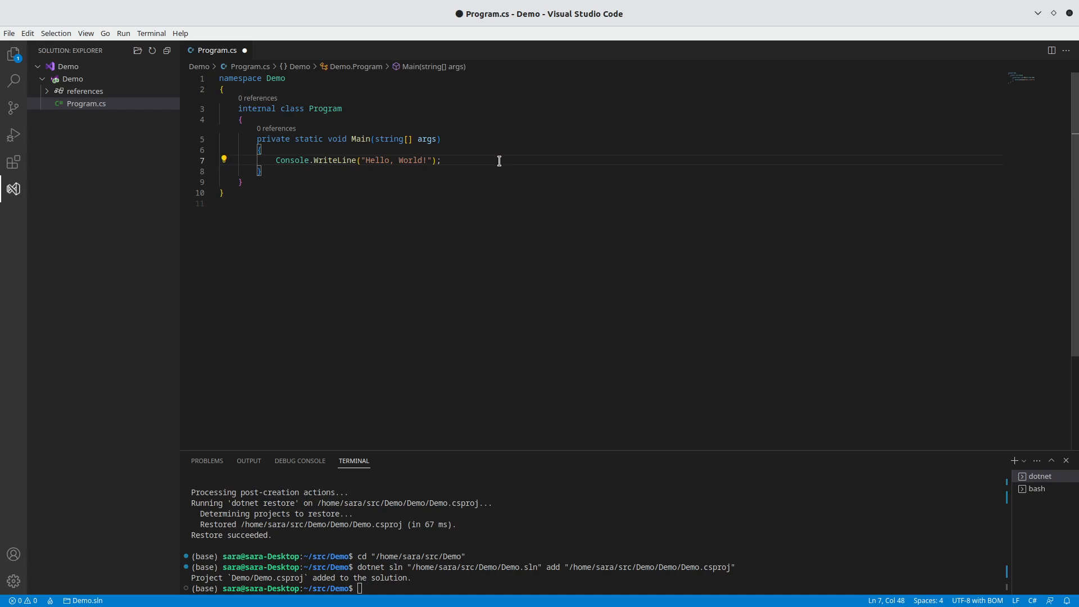
{"action": "mouse_move", "coordinate": [213, 90]}
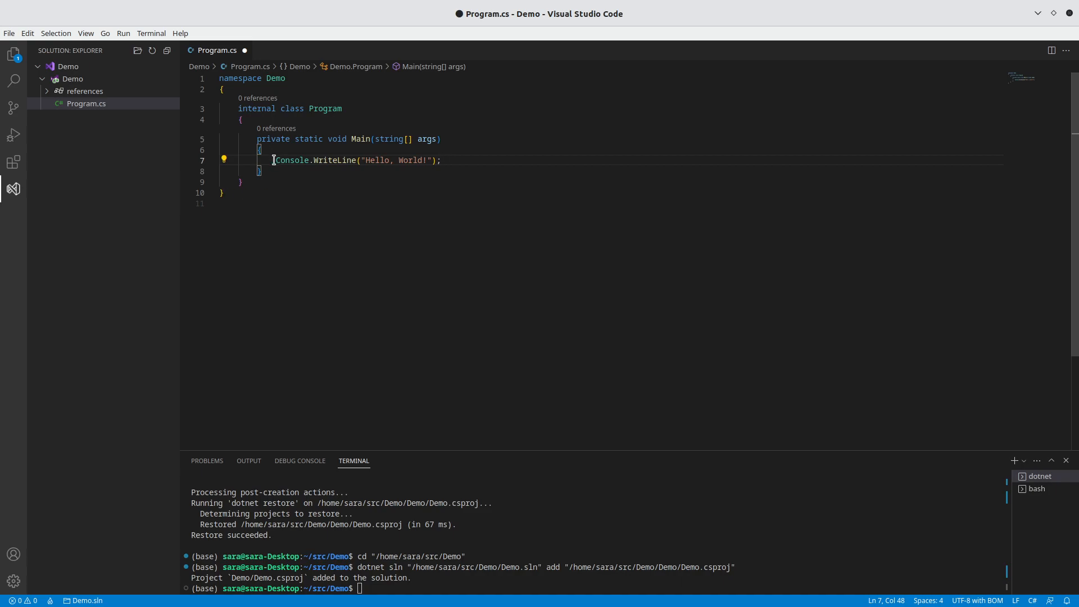
{"action": "double_click", "coordinate": [292, 160]}
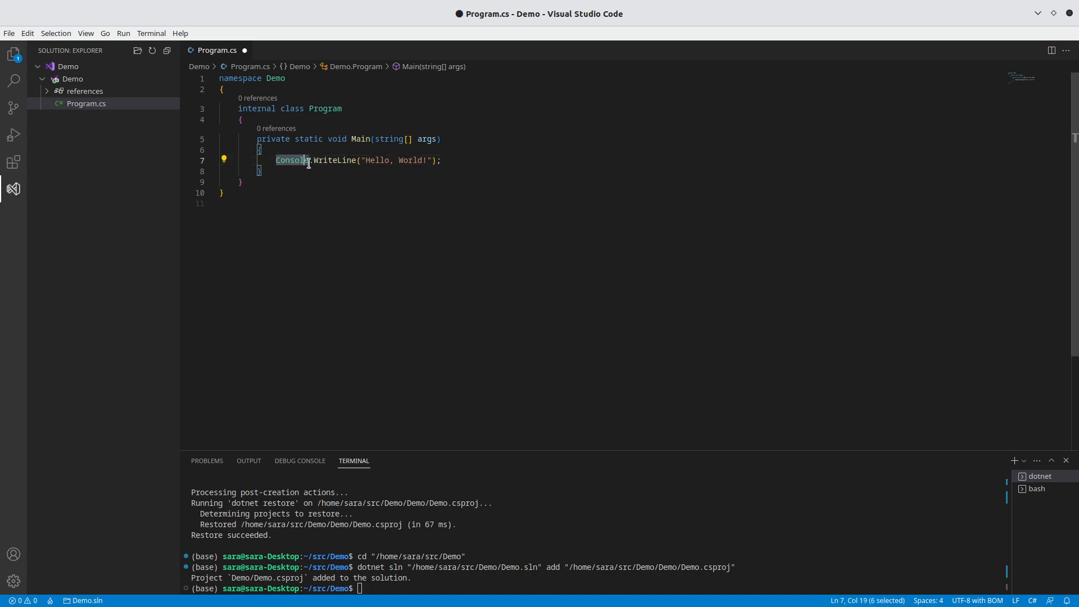
{"action": "left_click_drag", "start_coordinate": [310, 160], "coordinate": [441, 161]}
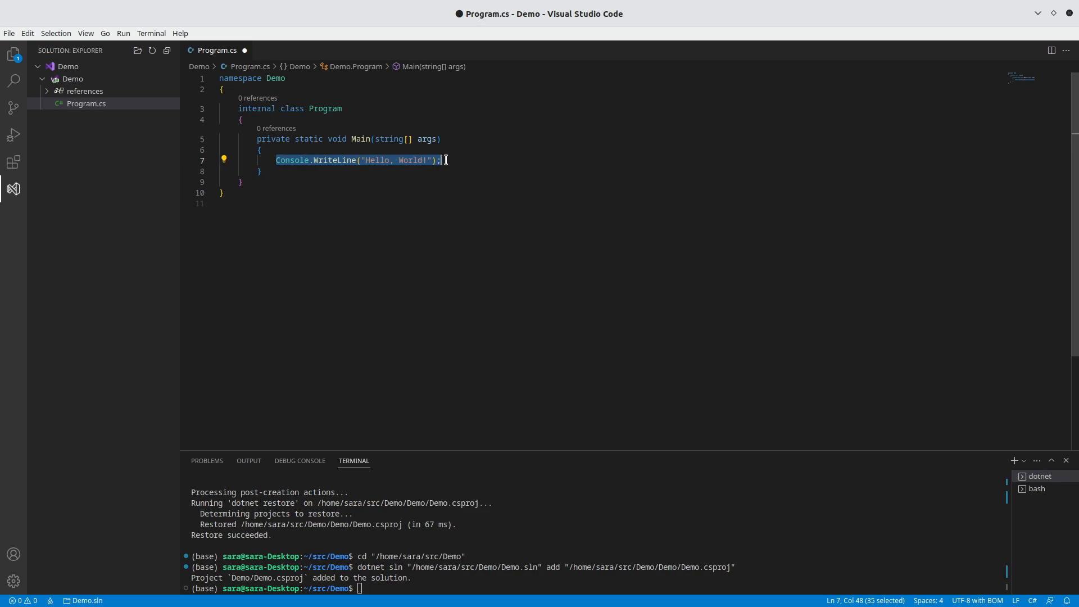
{"action": "mouse_move", "coordinate": [430, 140]}
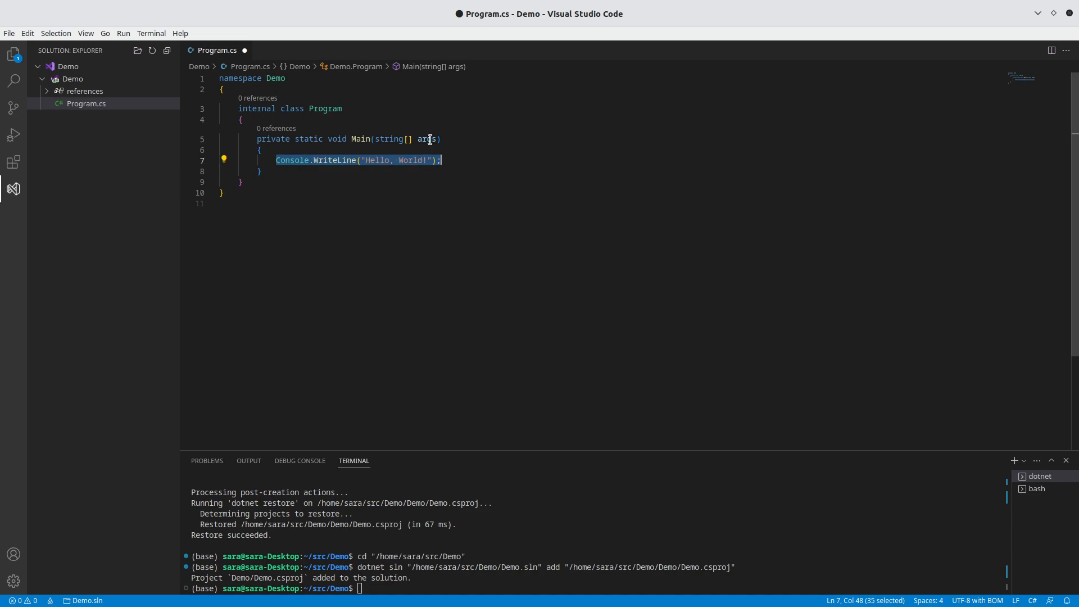
{"action": "mouse_move", "coordinate": [214, 171]}
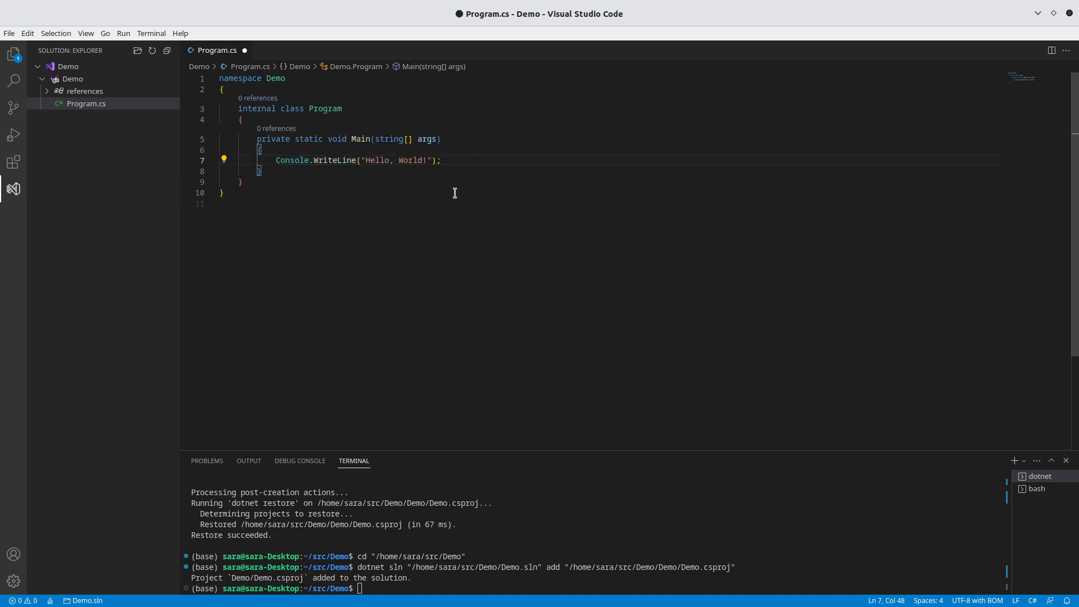
Add a second Console.WriteLine("Hello World"); statement in Main using IntelliSense completion.
{"action": "type", "text": "Co"}
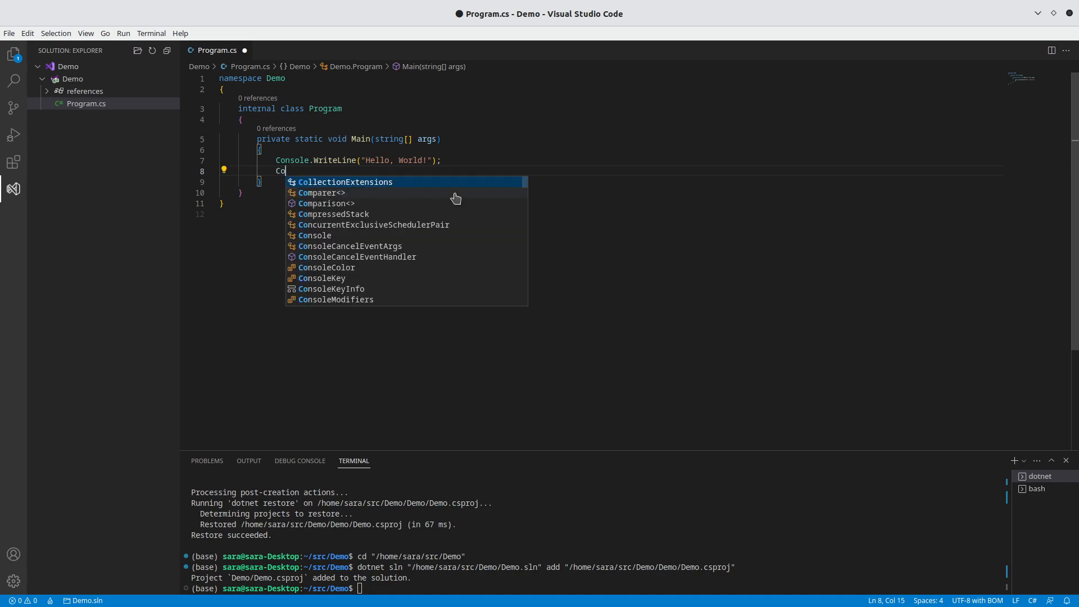
{"action": "type", "text": "nsole"}
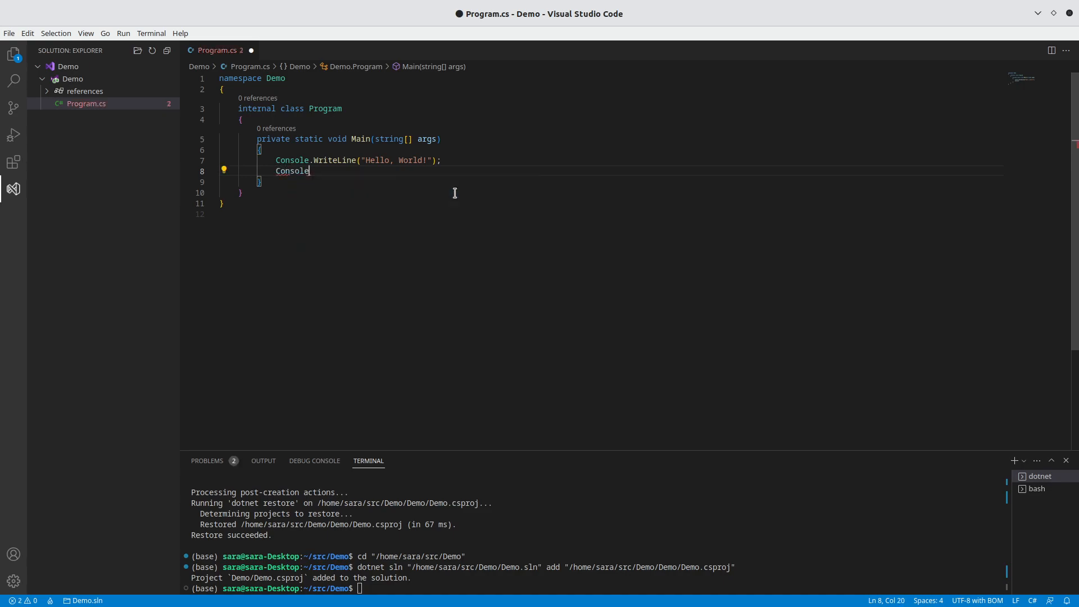
{"action": "type", "text": ".WriteLine"}
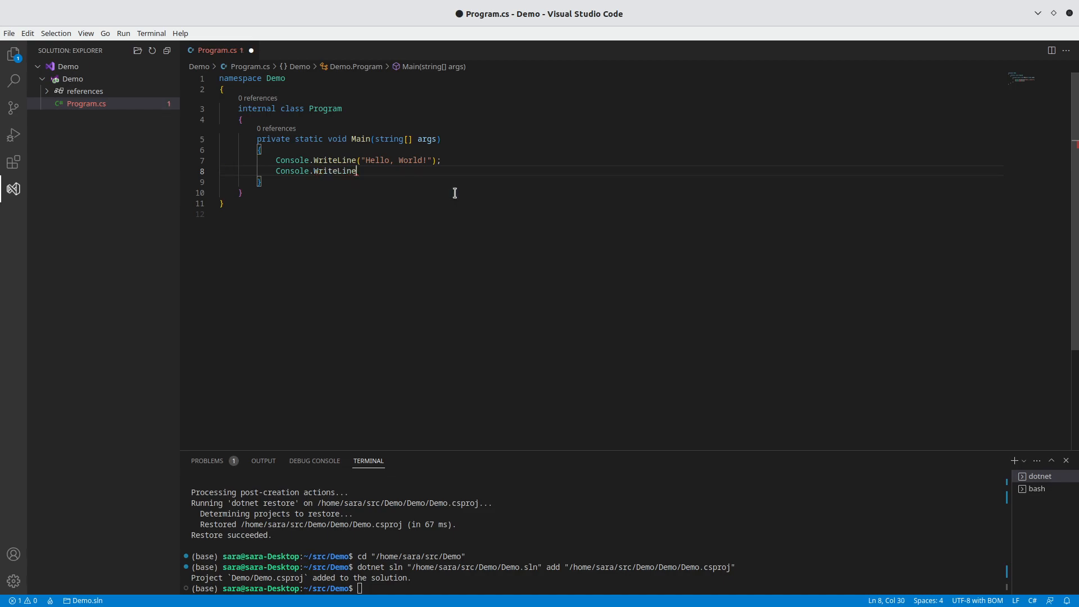
{"action": "type", "text": "(\"Hell\""}
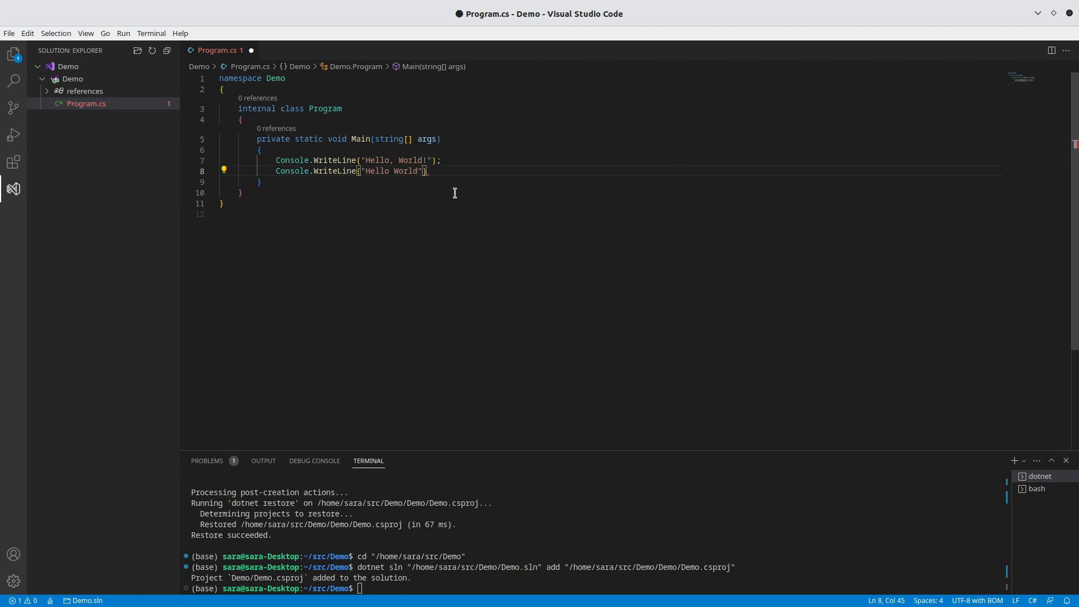
{"action": "type", "text": ";"}
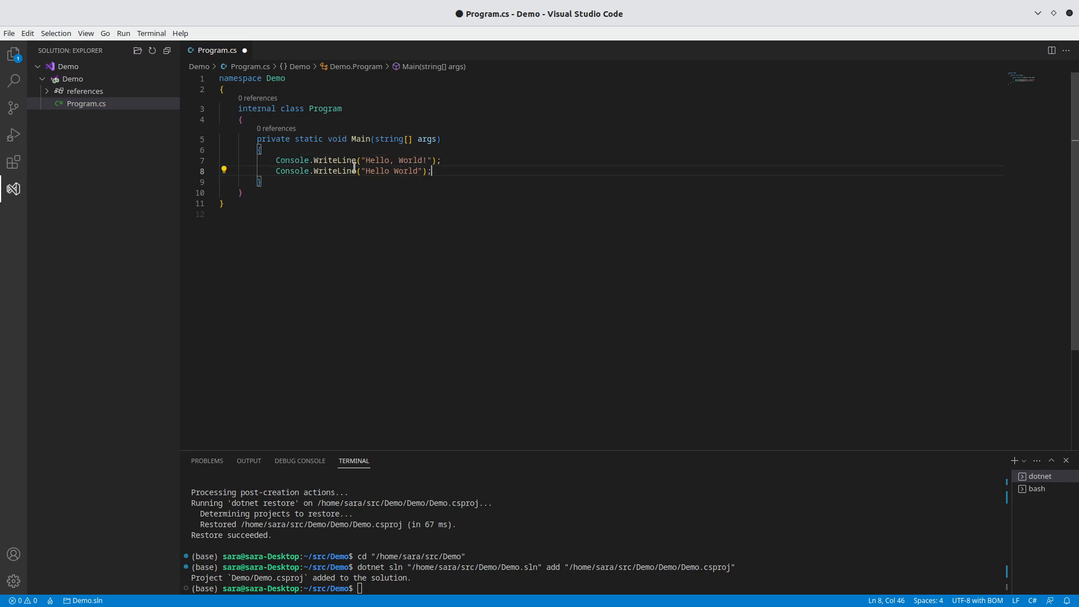
{"action": "left_click", "coordinate": [123, 33]}
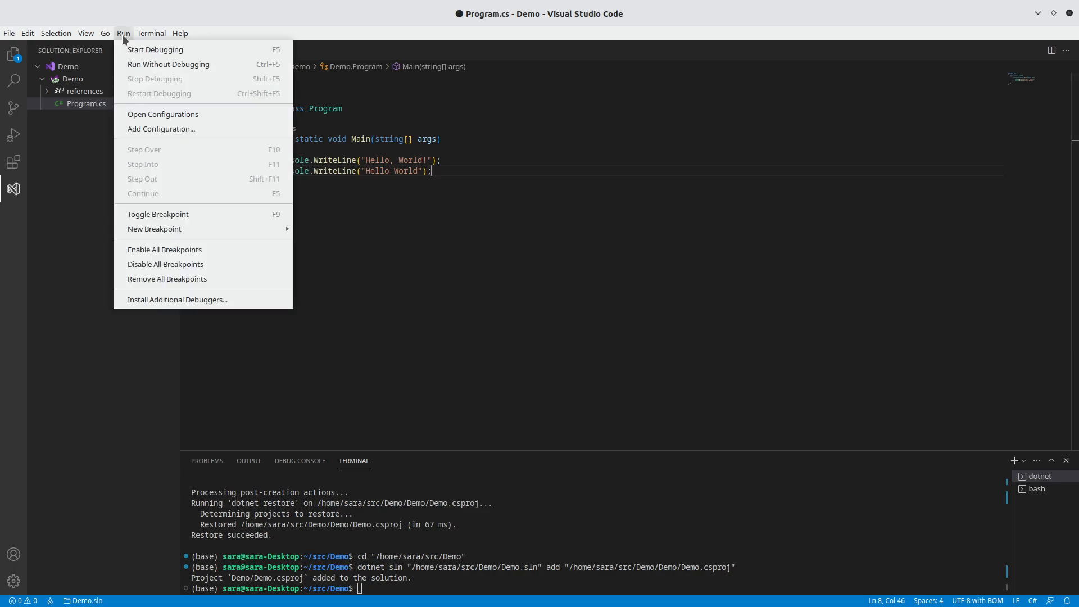
{"action": "mouse_move", "coordinate": [167, 64]}
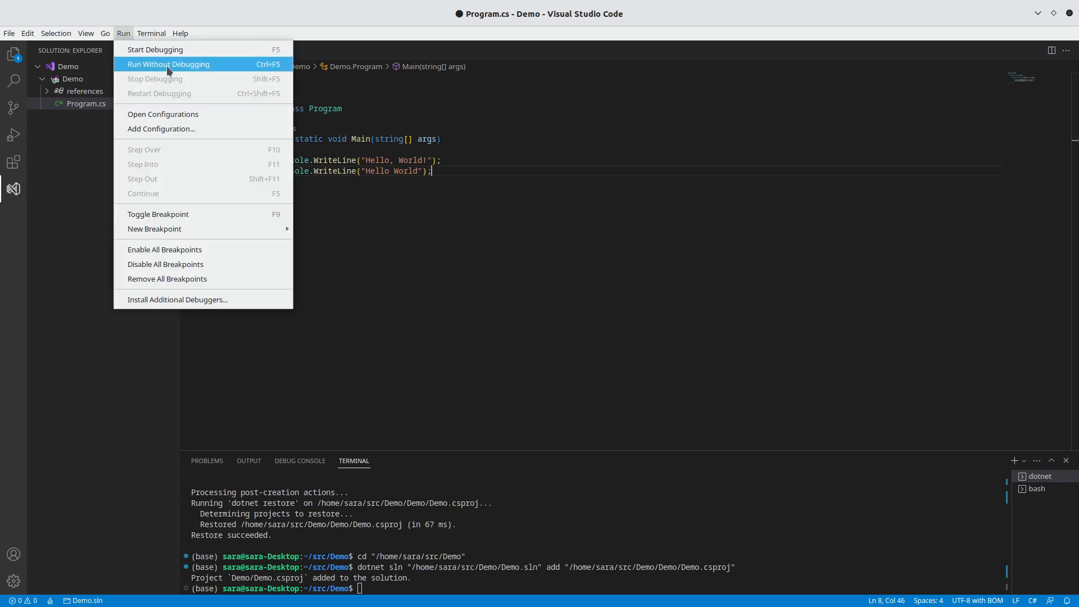
{"action": "mouse_move", "coordinate": [281, 68]}
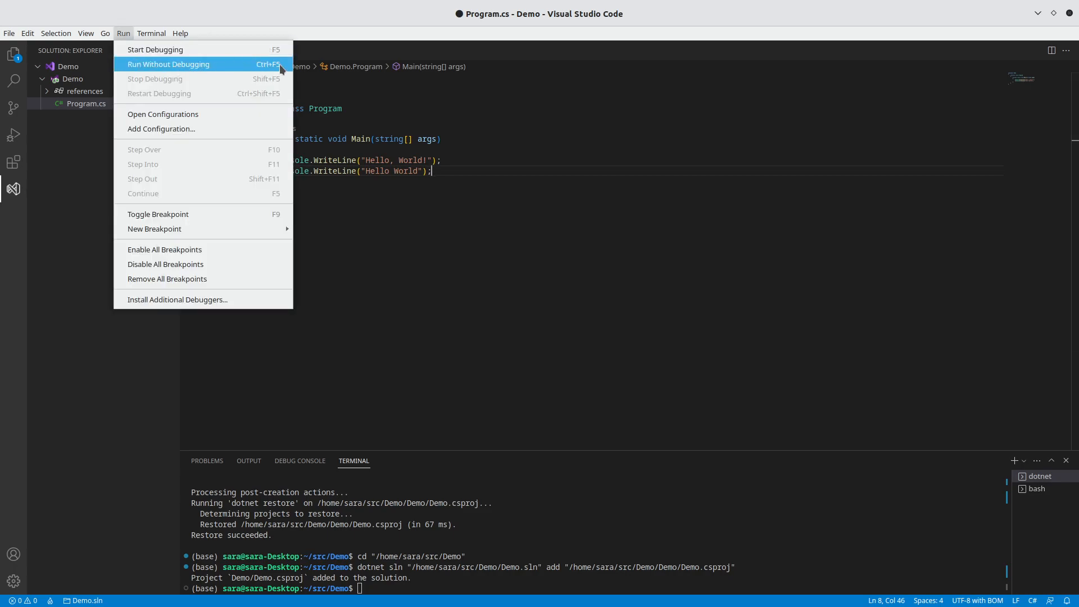